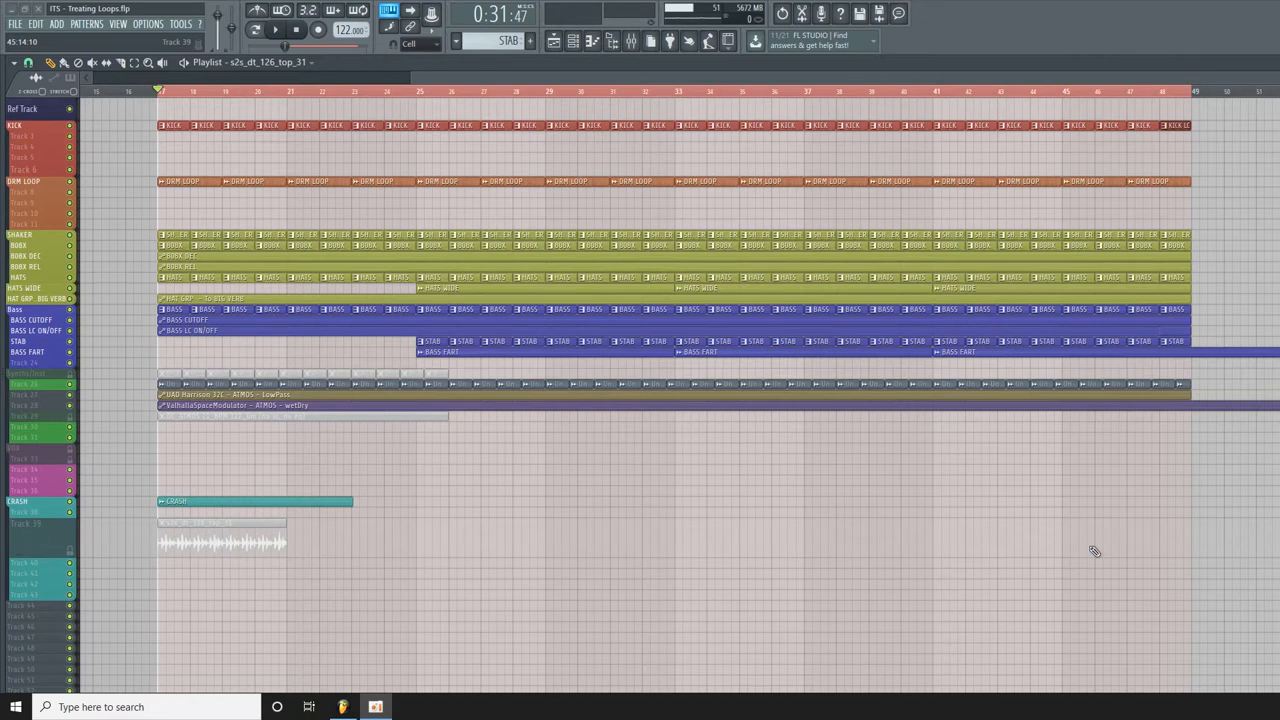
- Play the arranged song back once and stop it
click(276, 30)
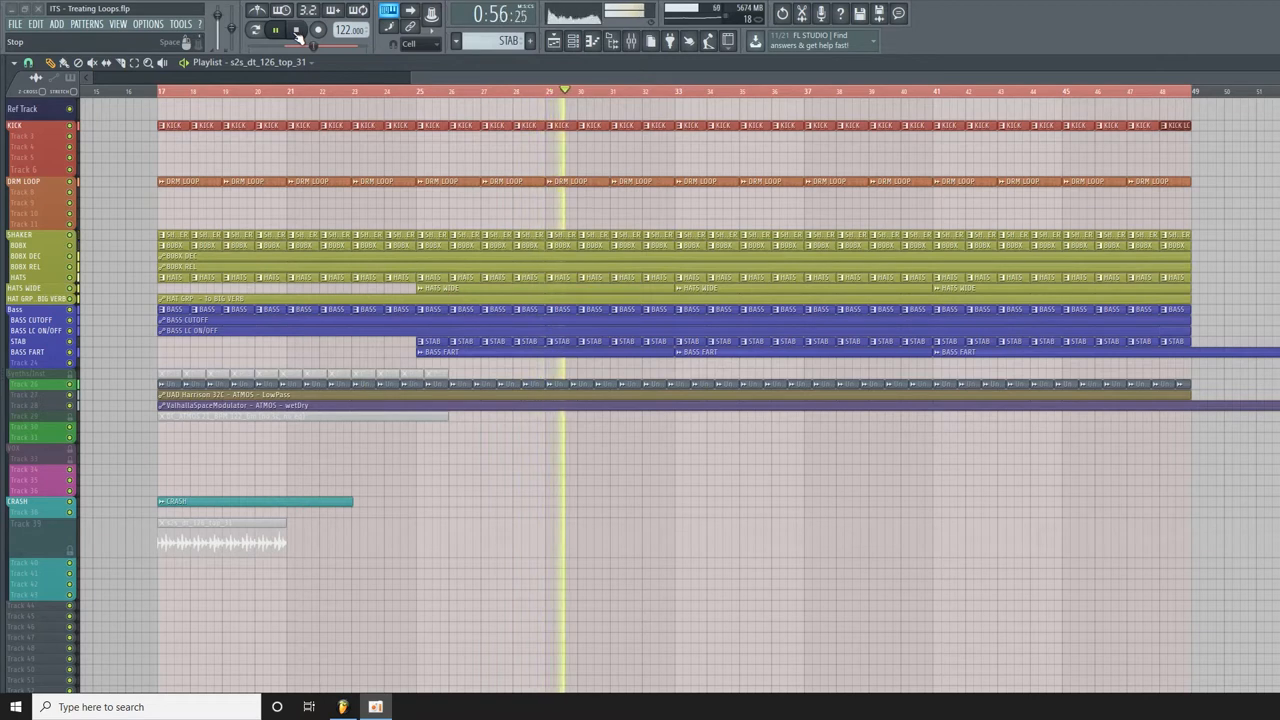
click(276, 30)
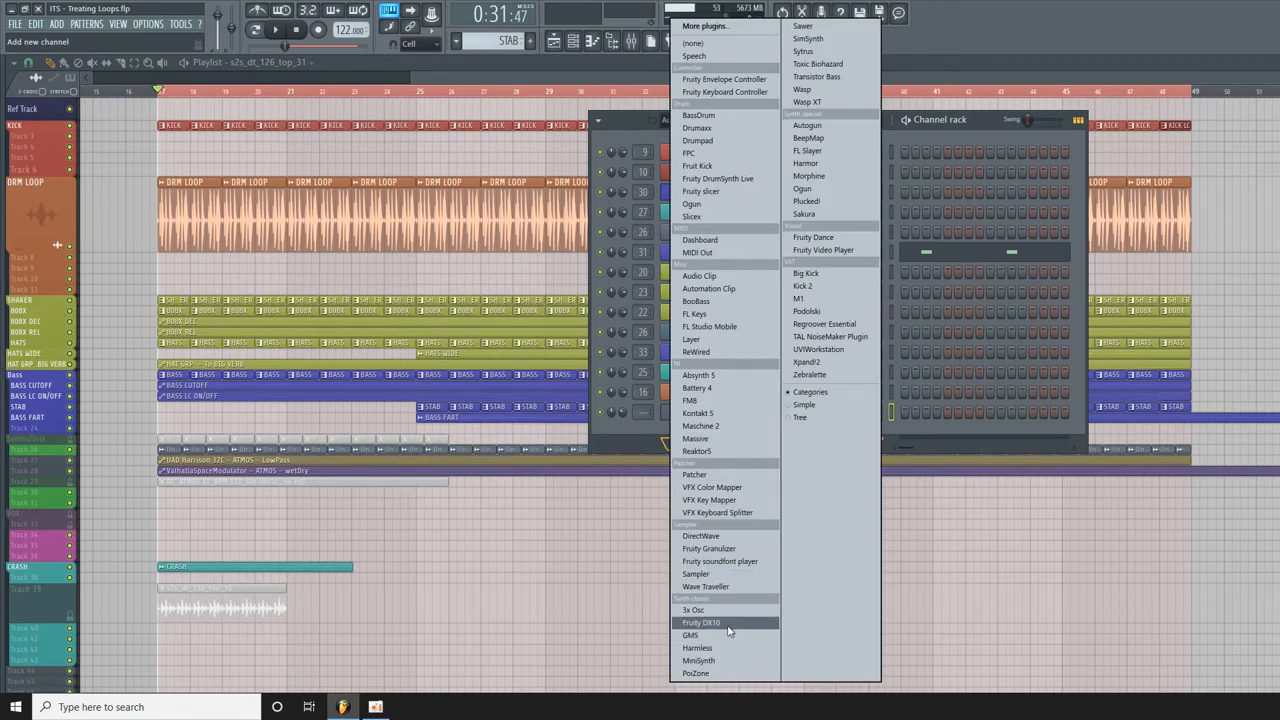
- Add a Slicex channel holding the Vengeance Minimal House Vol. 2 drum loop and reposition its window
click(700, 622)
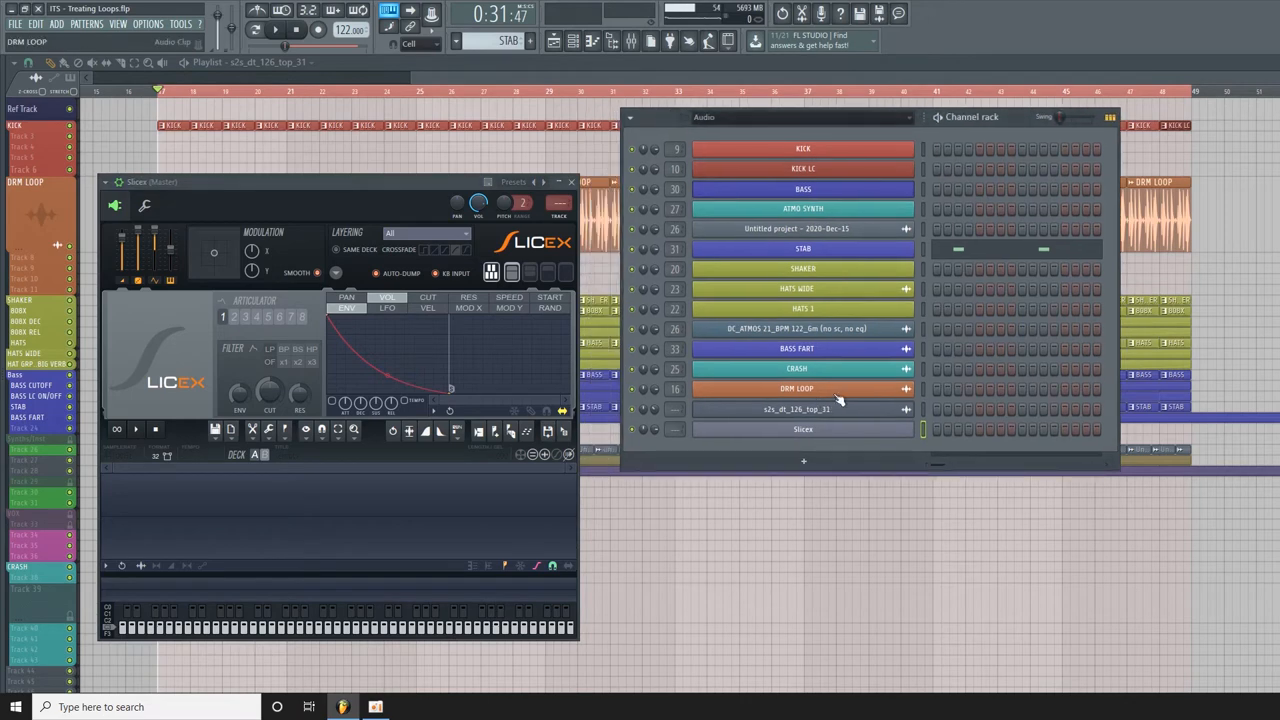
click(796, 388)
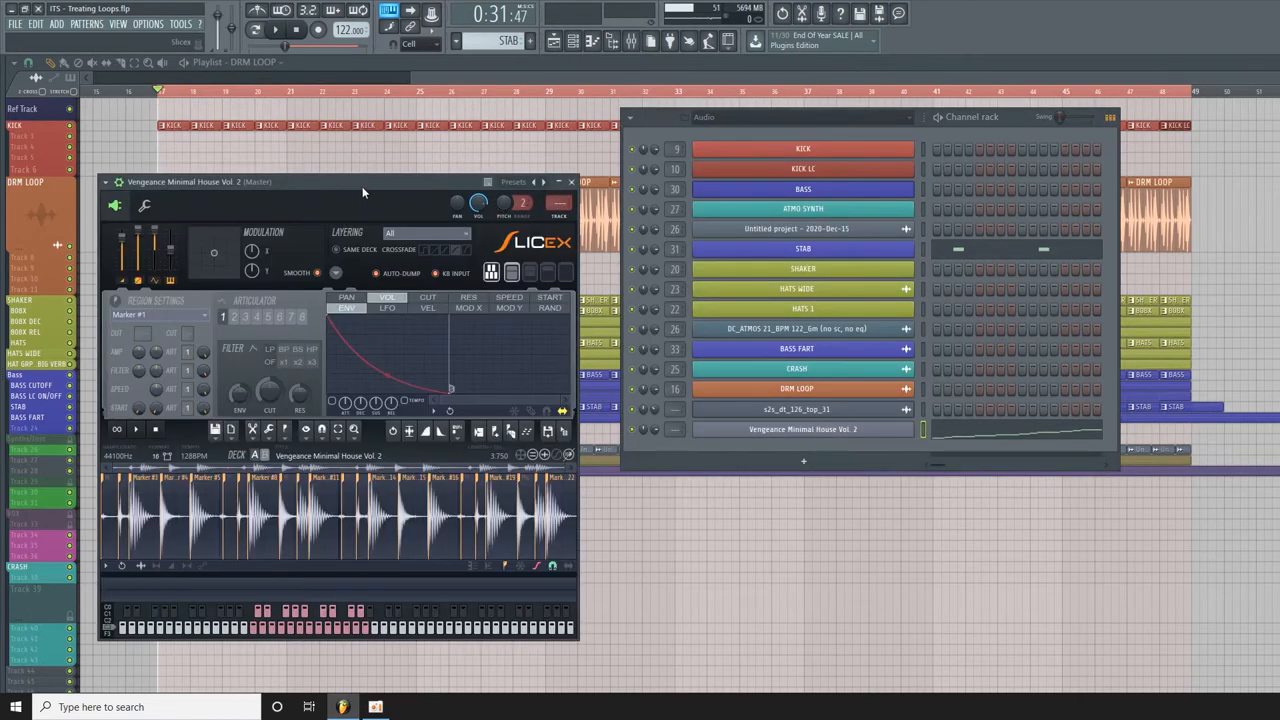
drag(364, 180, 512, 100)
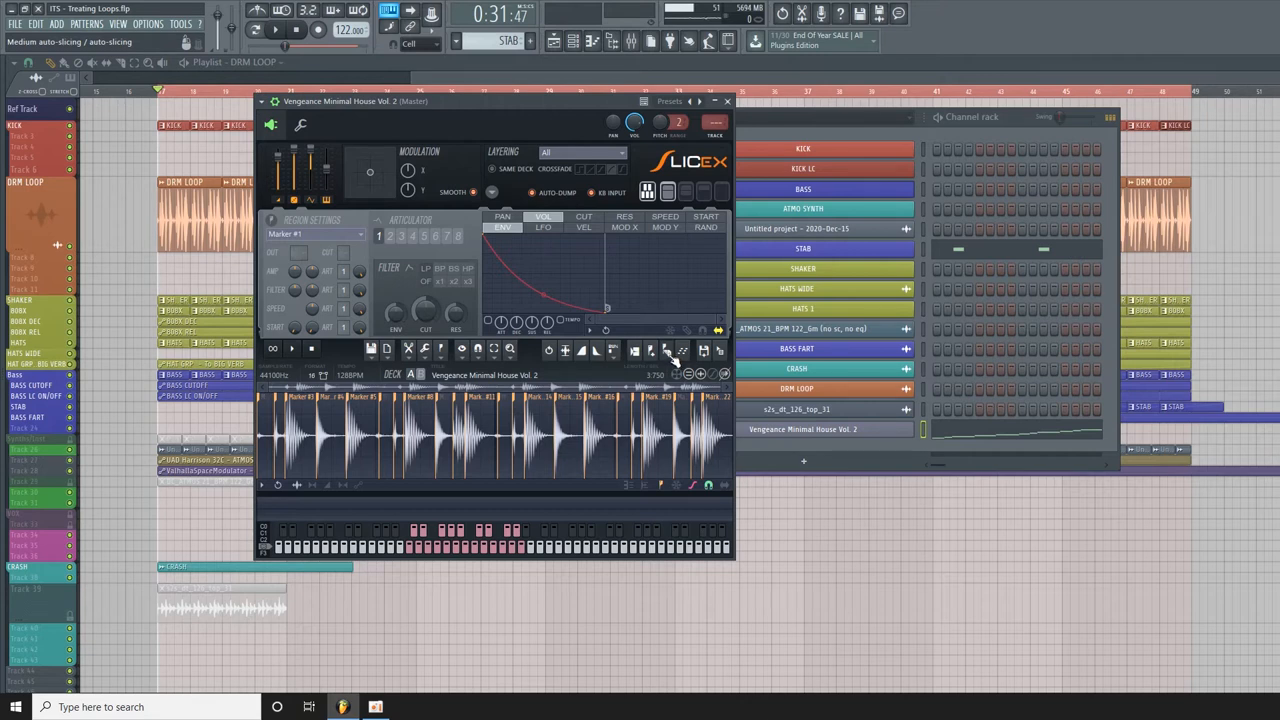
- Re-slice the loop in Slicex using Medium grid slicing
click(684, 350)
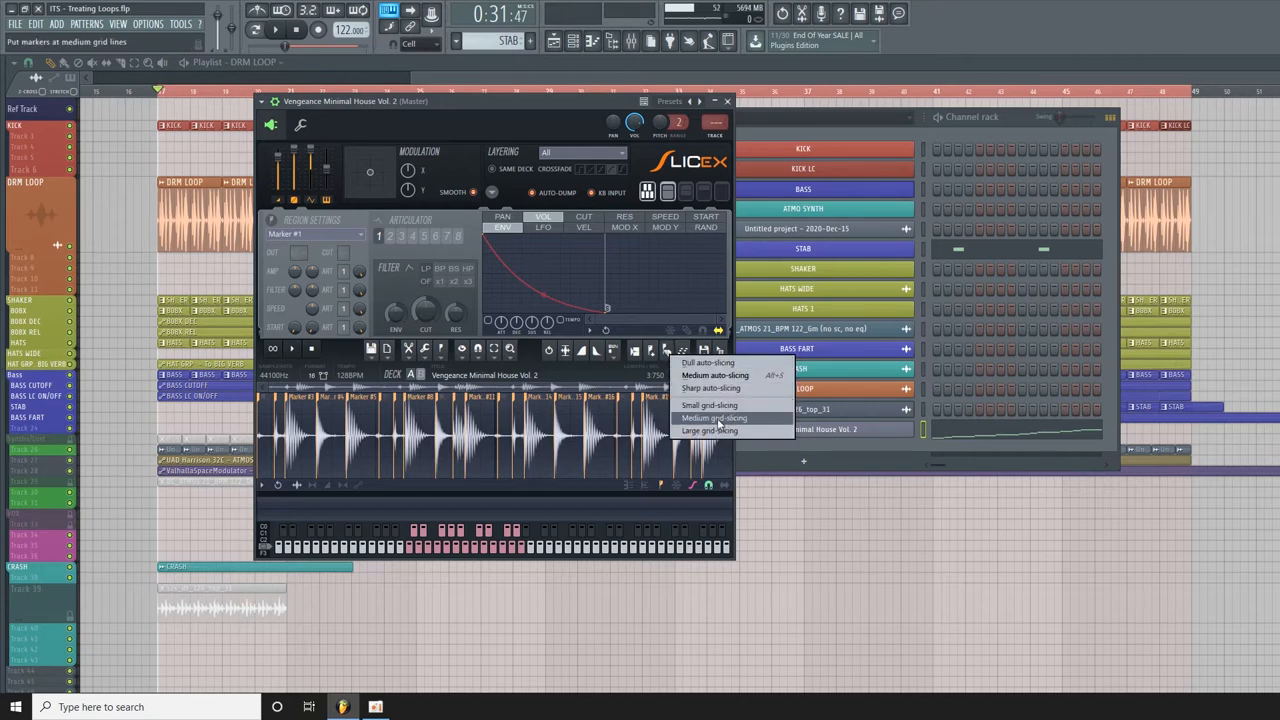
click(714, 418)
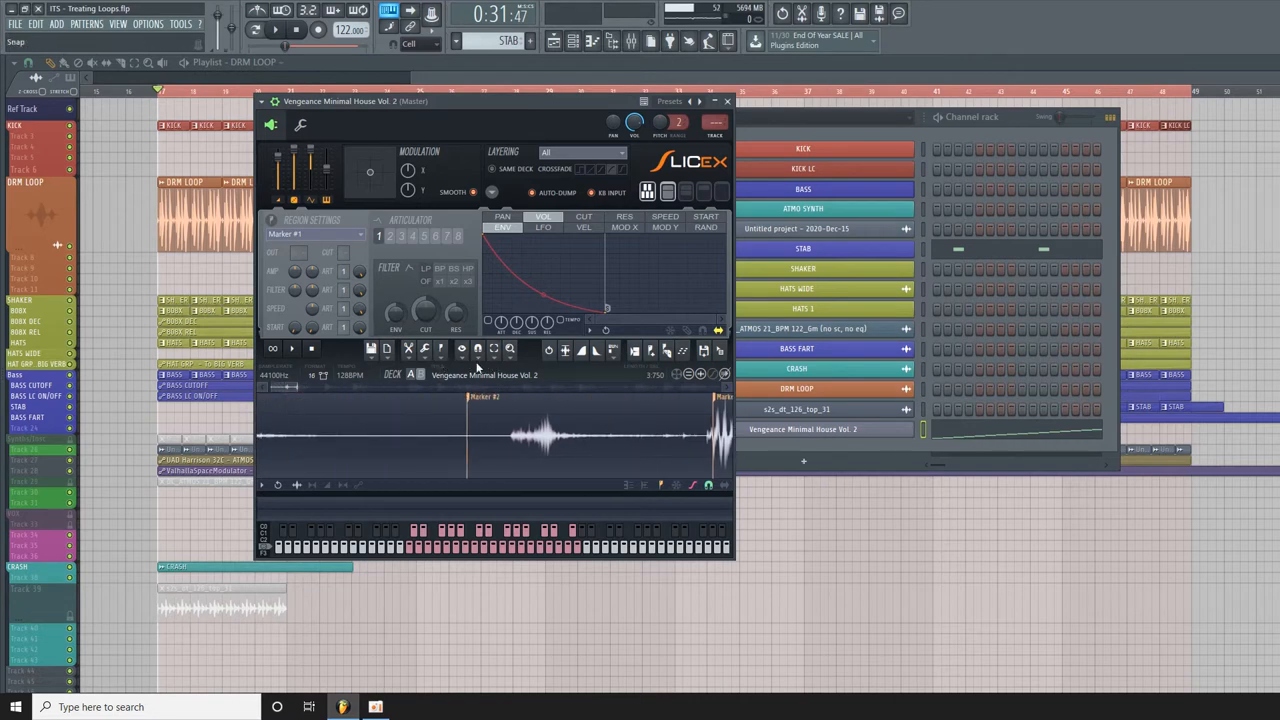
- Set marker snapping to zero crossings and drag the slice markers onto each hit's start
click(476, 350)
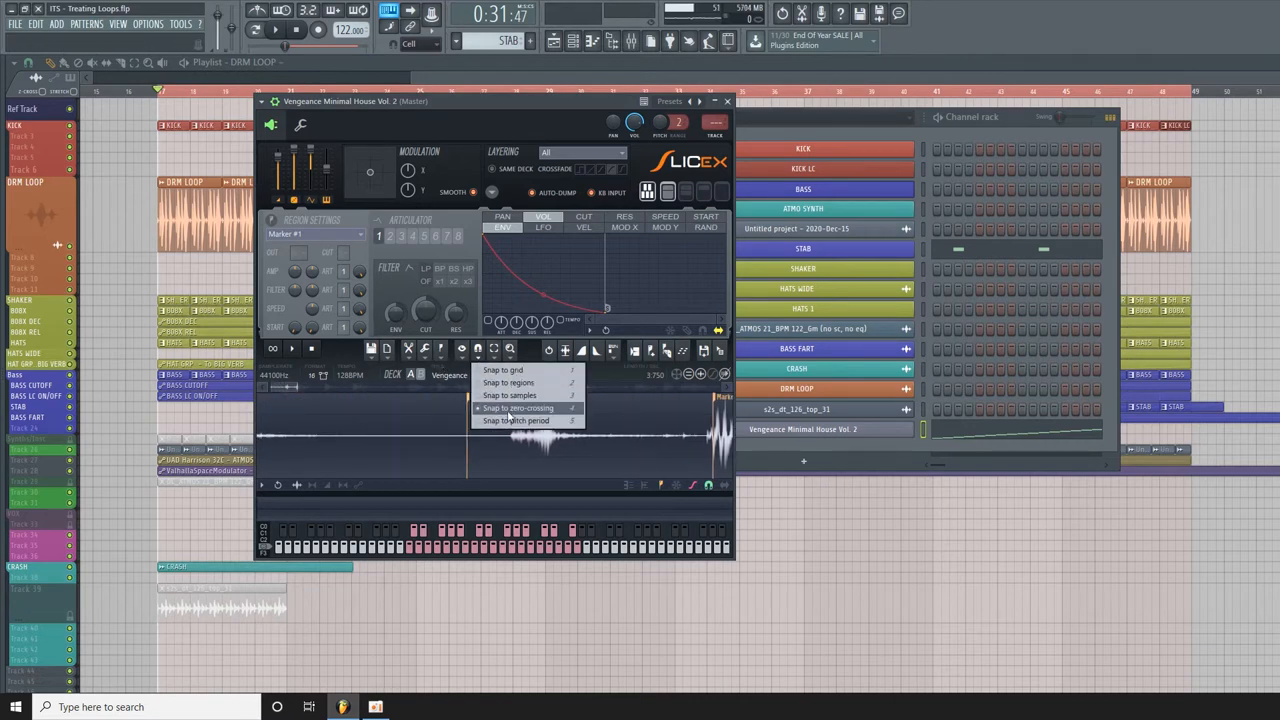
click(518, 408)
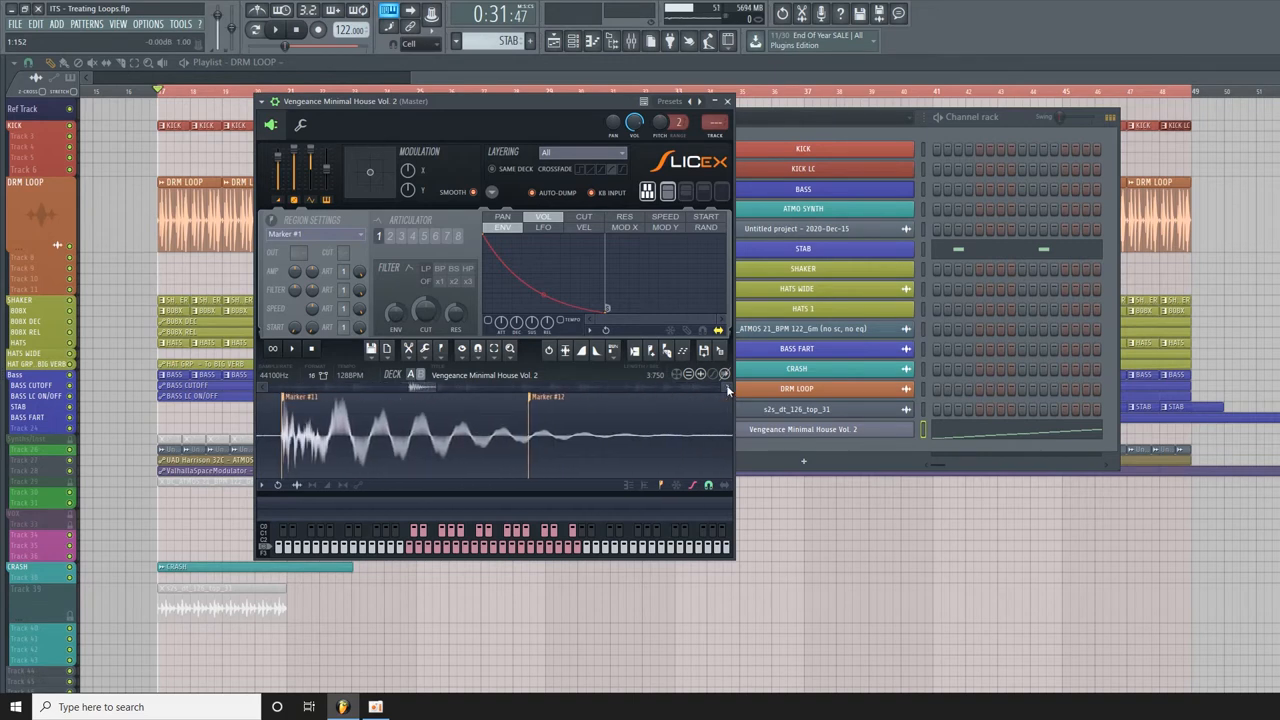
mouse_move(706, 390)
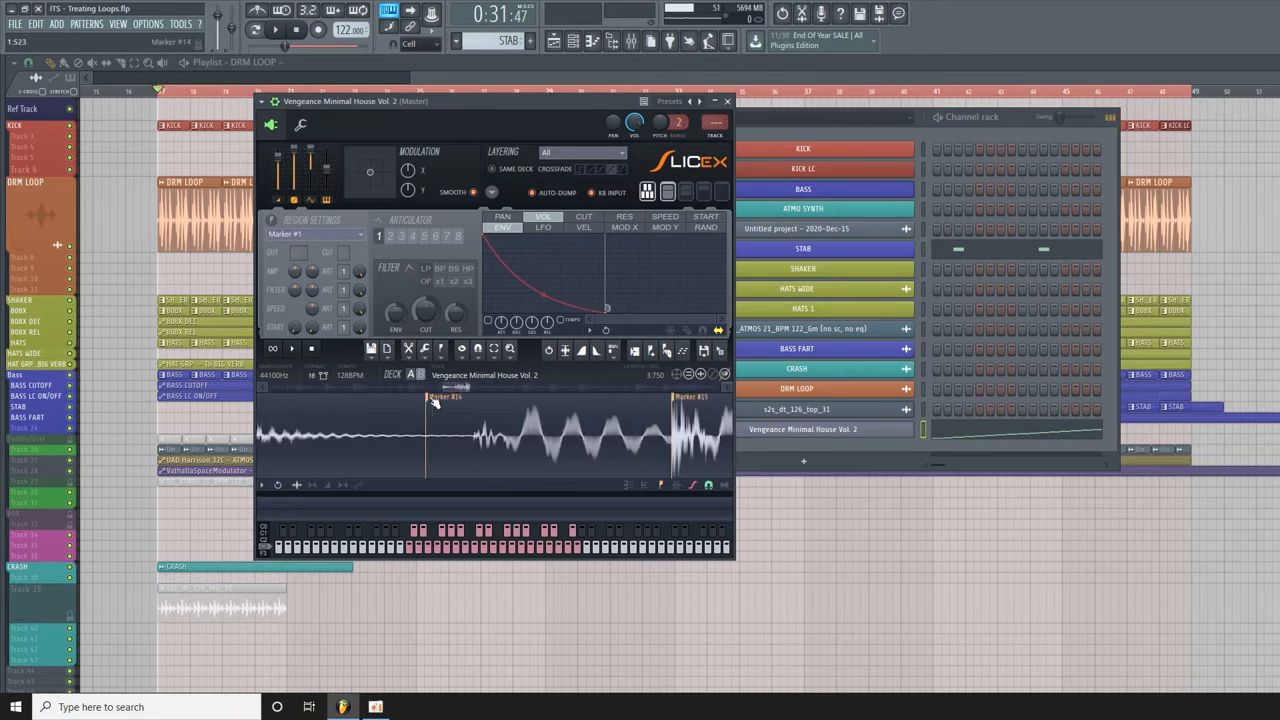
drag(428, 396, 472, 410)
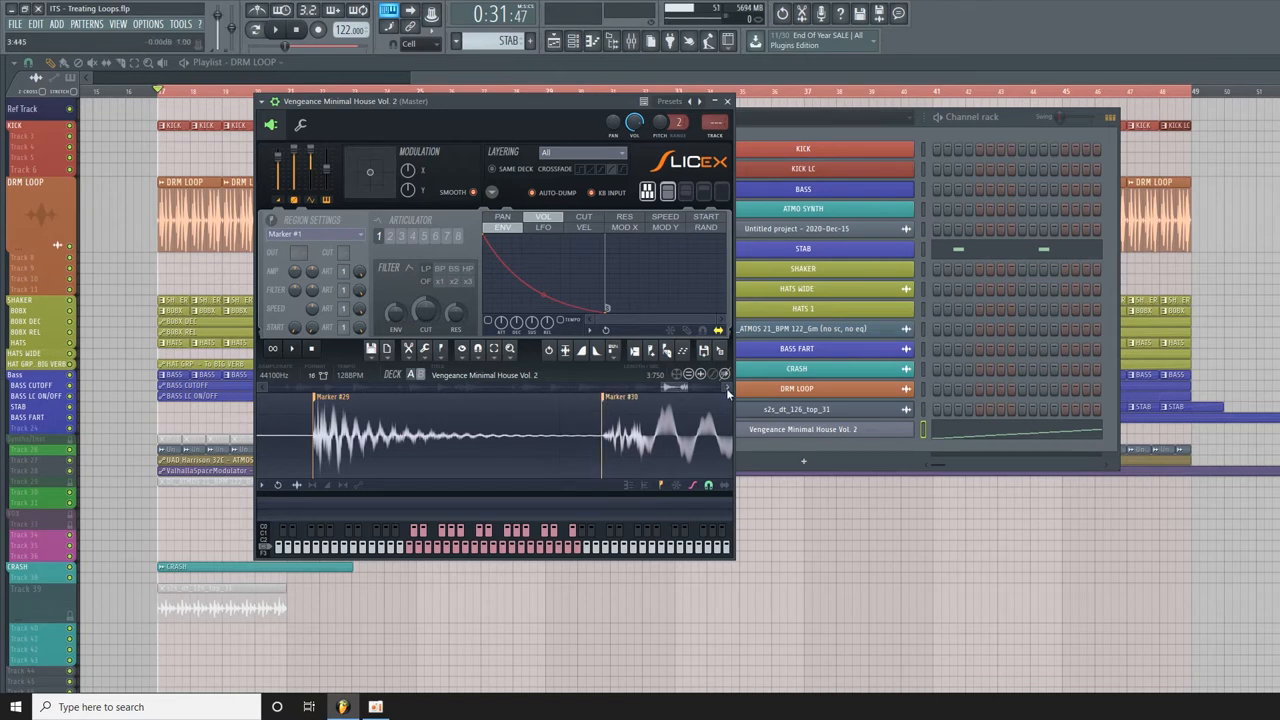
click(728, 390)
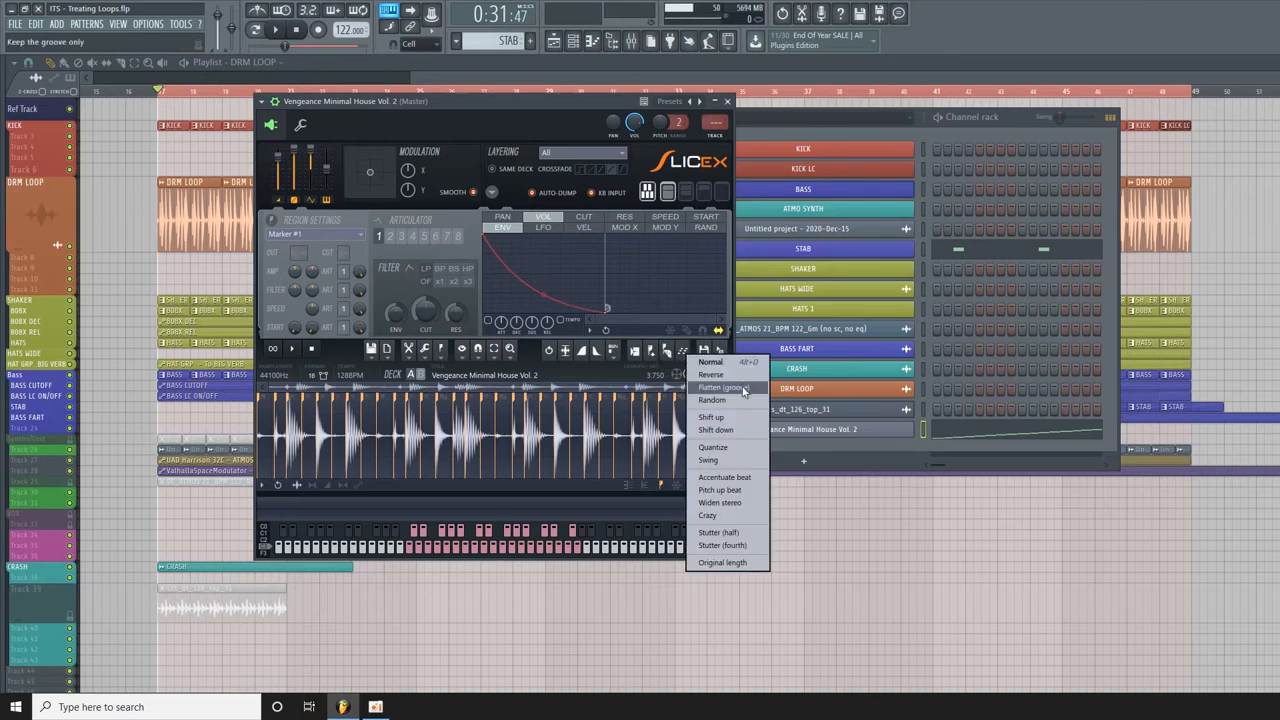
- Dump the slices to the piano roll with Keep the groove only
click(732, 388)
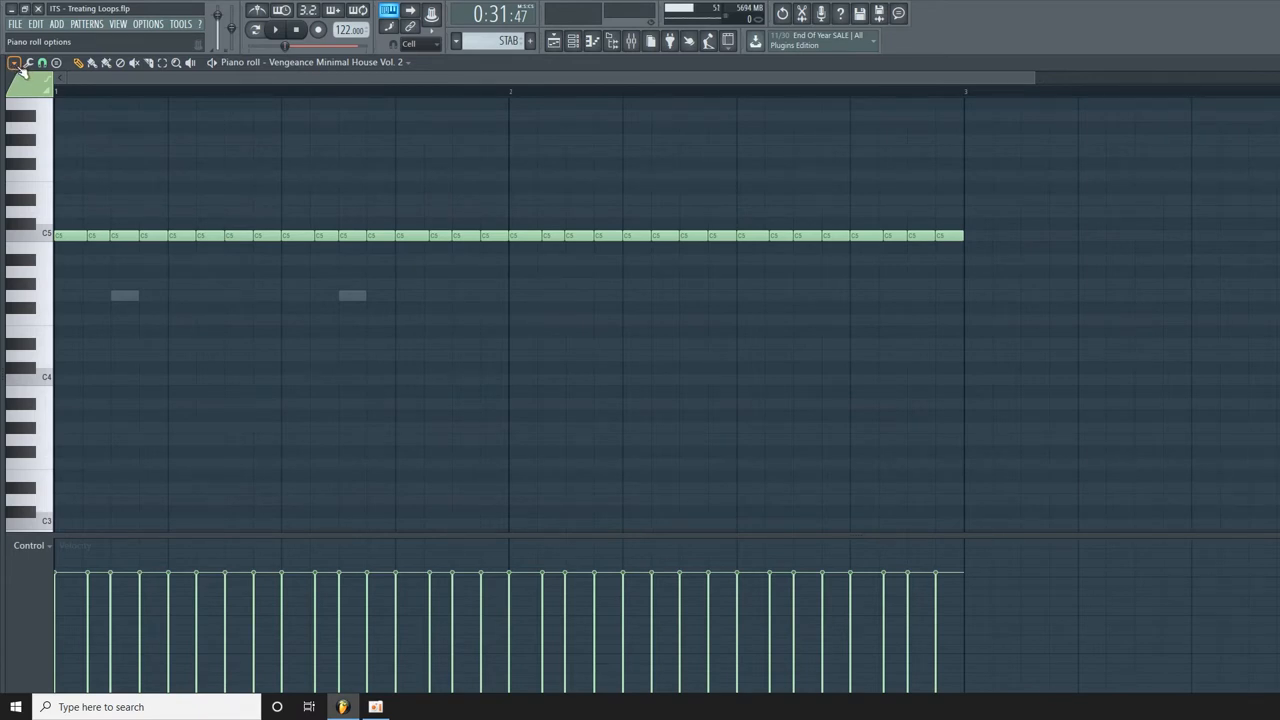
- Start Save score as from the piano roll File menu, then cancel the Save As dialog
click(16, 62)
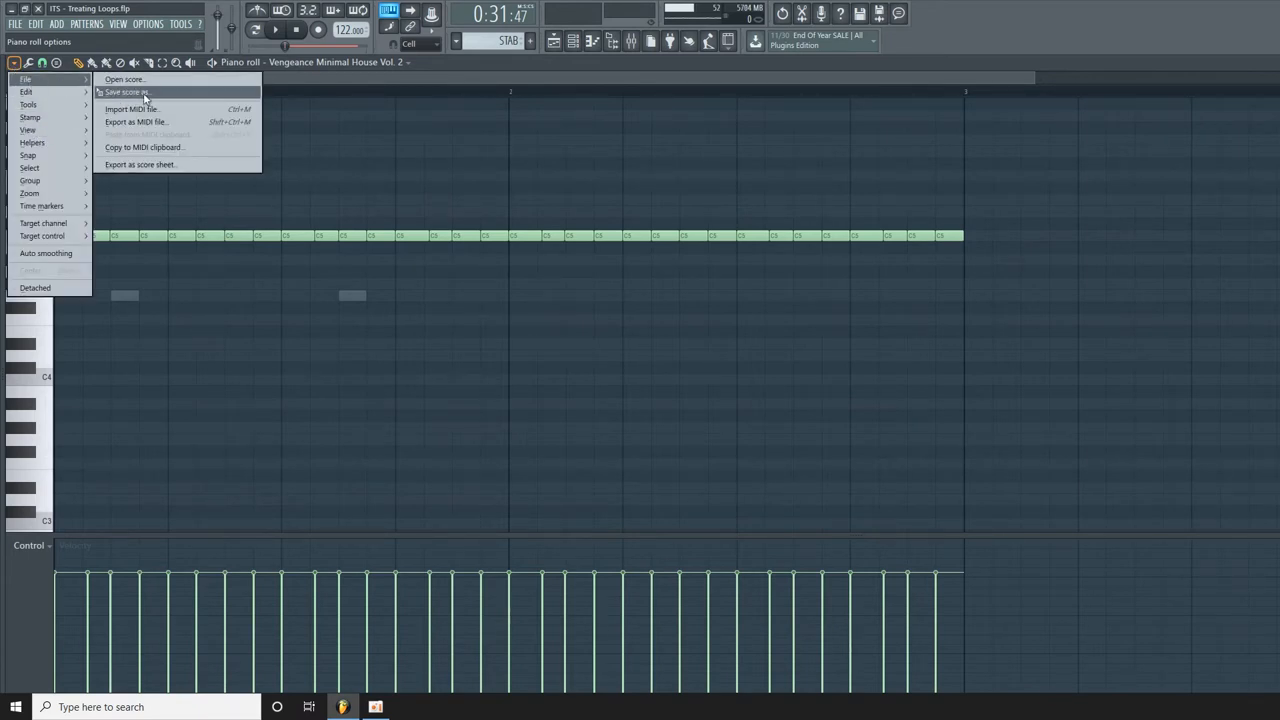
click(126, 92)
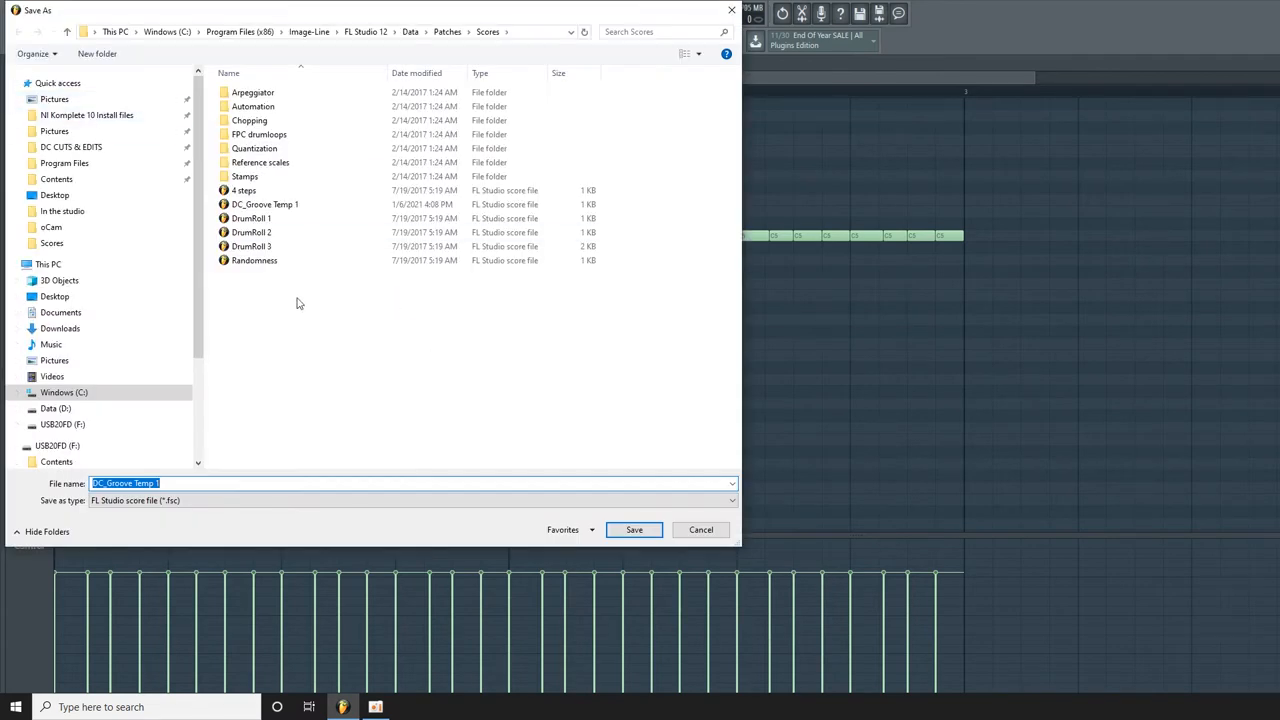
click(252, 218)
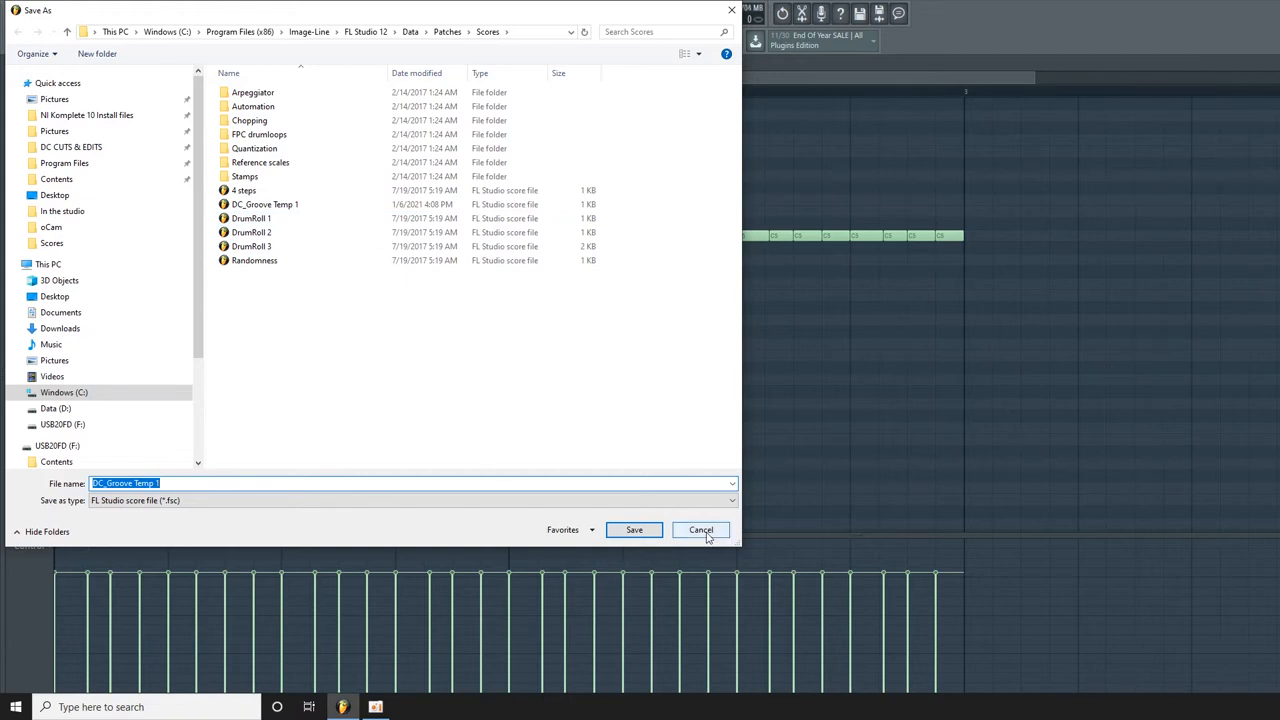
click(700, 530)
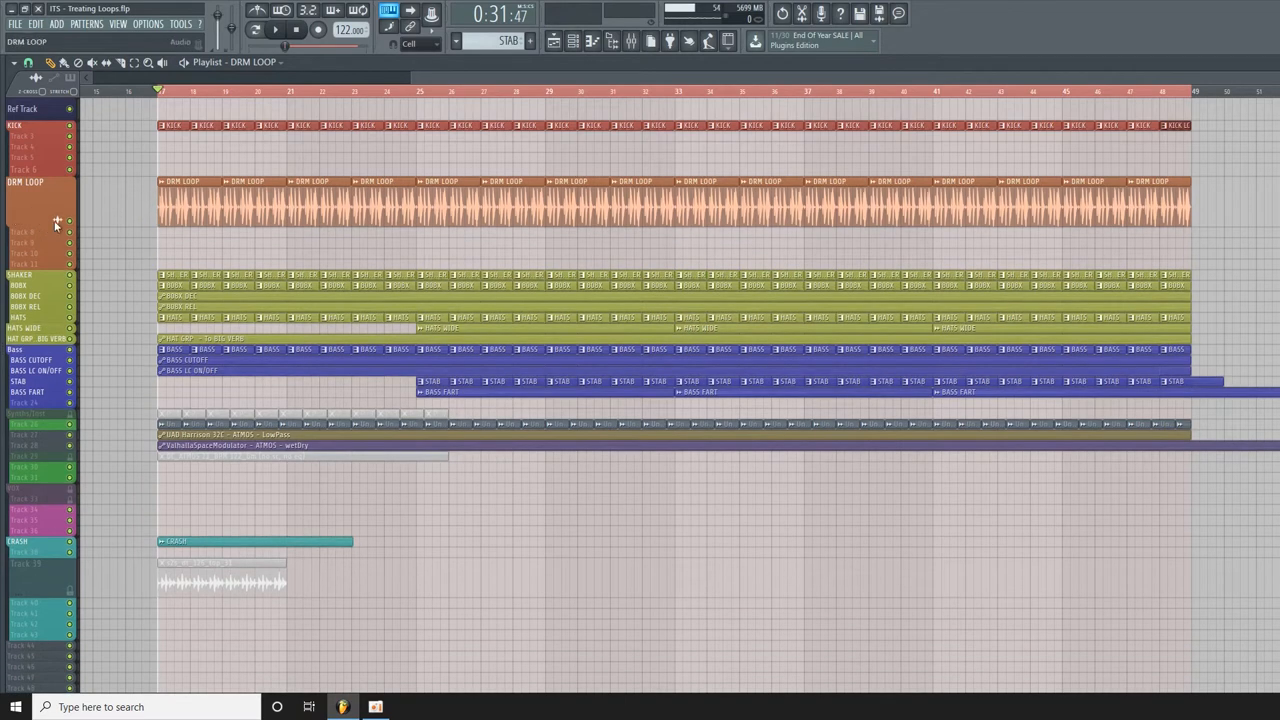
- Focus the DRM LOOP track header to enlarge the drum, shaker and hats tracks
click(22, 262)
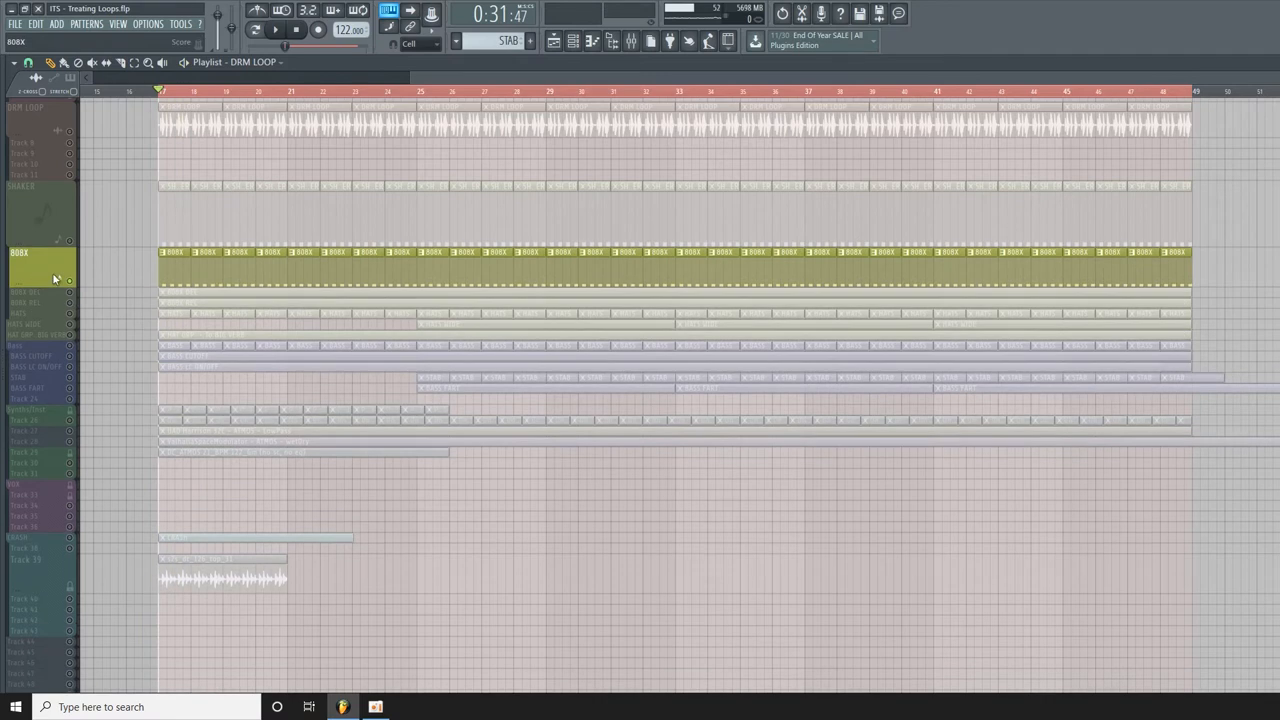
mouse_move(68, 280)
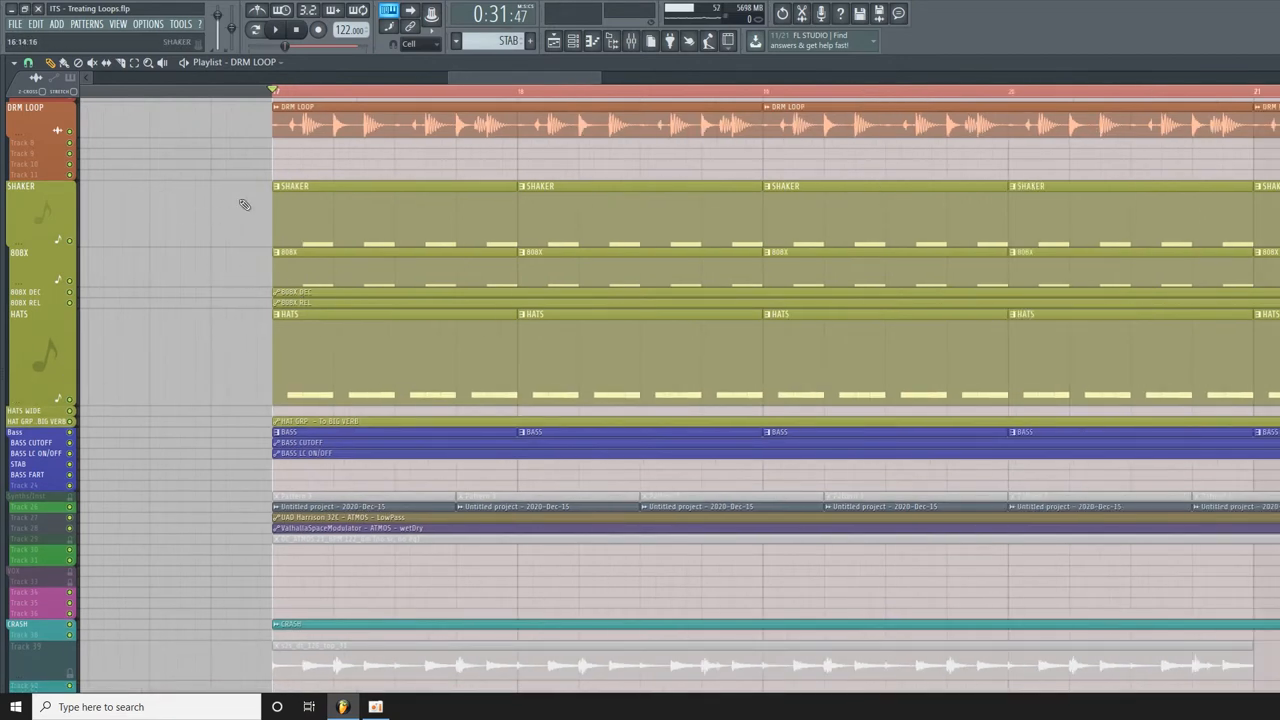
mouse_move(332, 120)
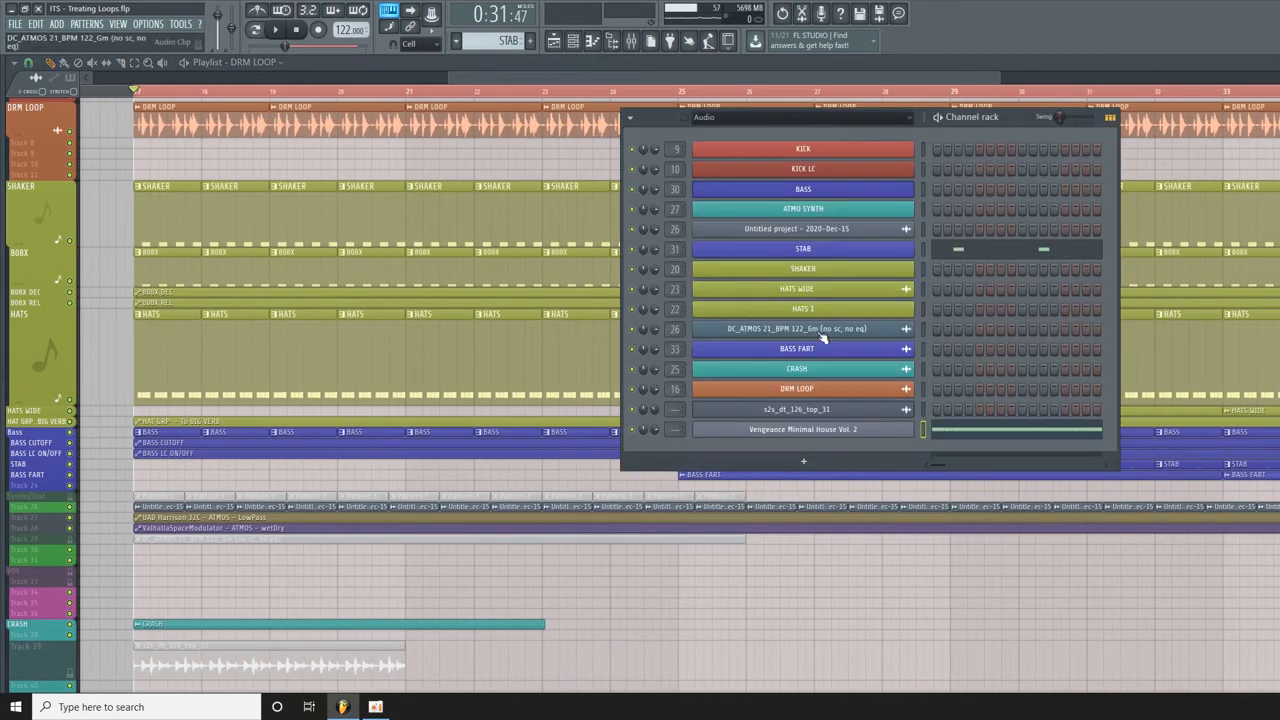
- Open the HATS channel's notes in the piano roll from the Channel rack
right_click(804, 428)
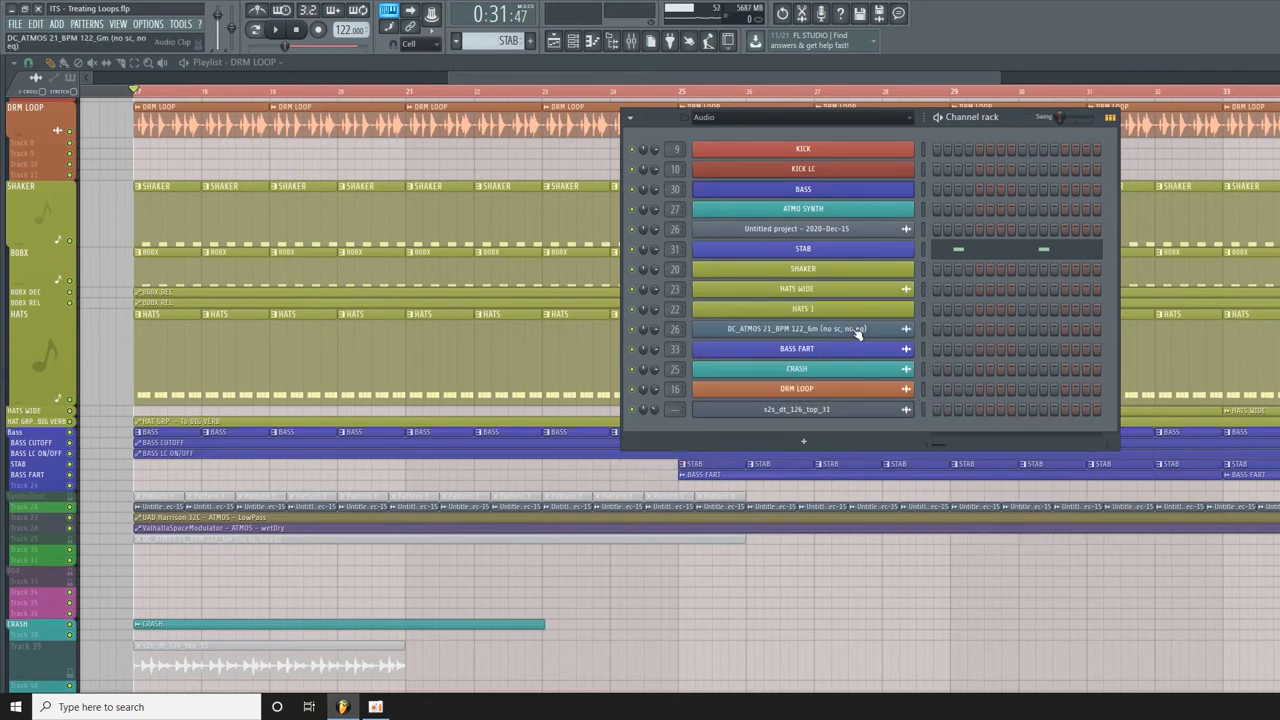
click(804, 268)
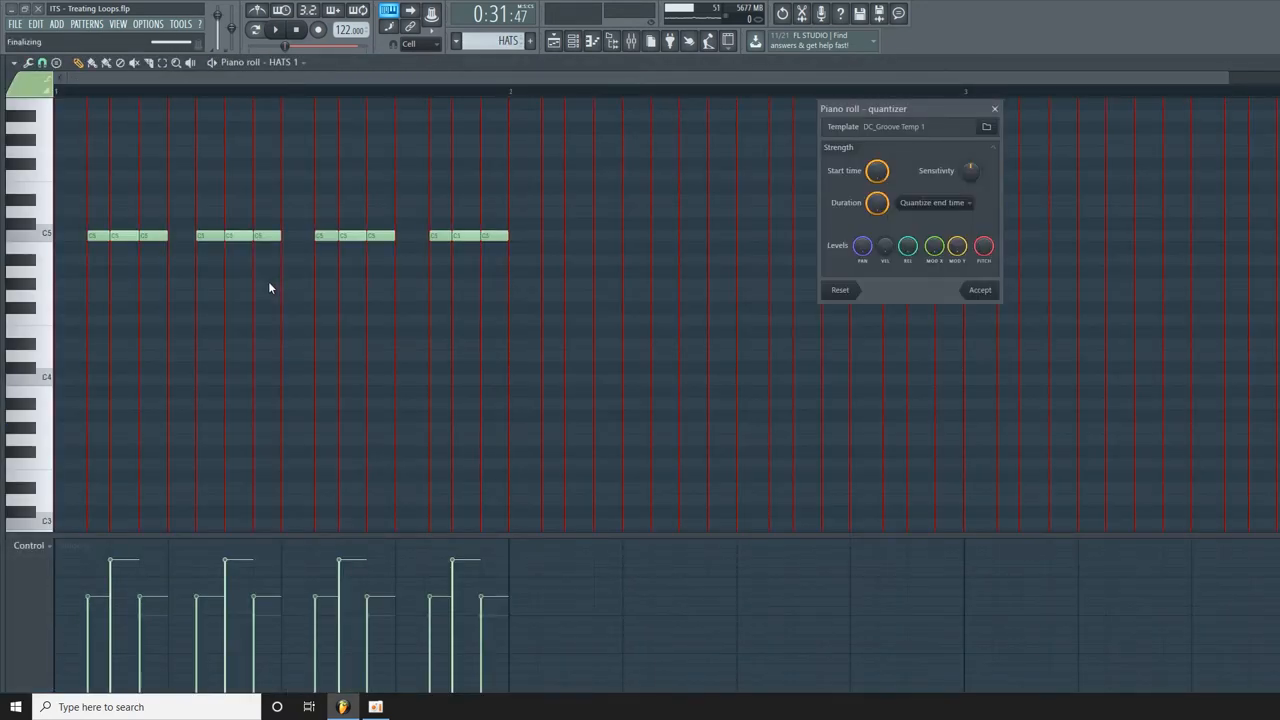
- Browse for the saved DC_Groove Temp 1 file as the quantize template
click(986, 126)
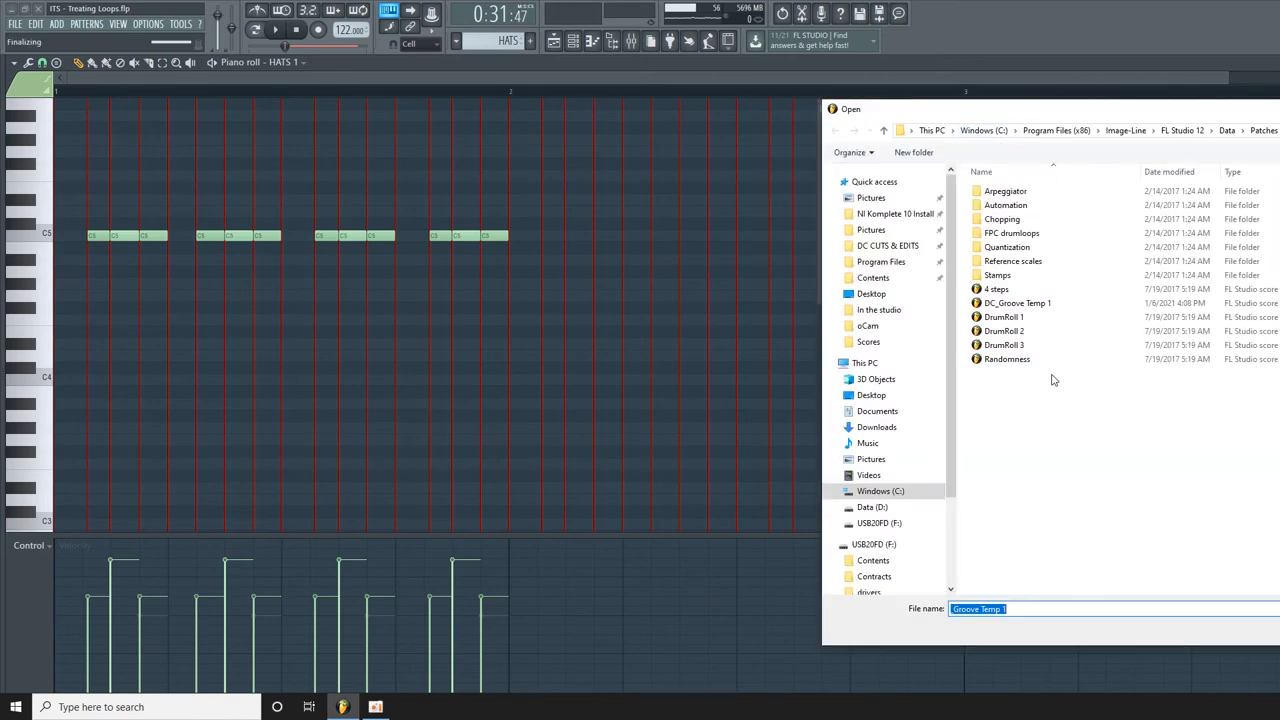
mouse_move(1016, 304)
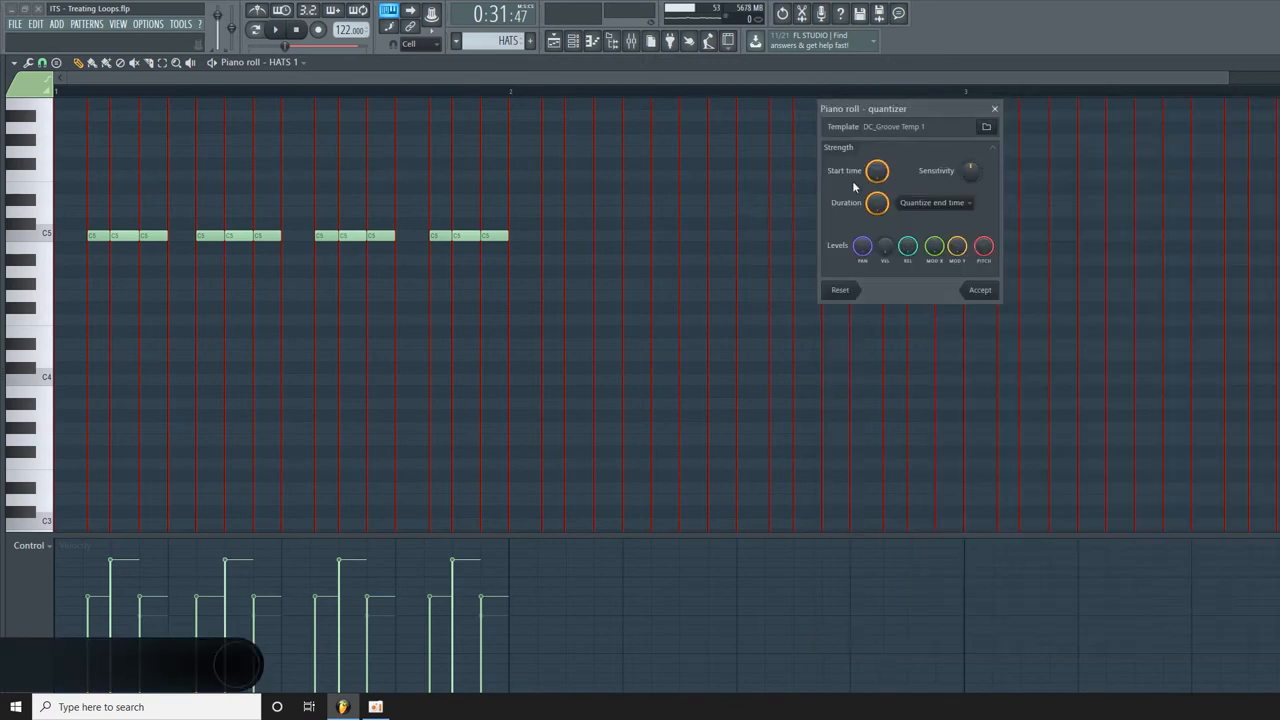
mouse_move(968, 170)
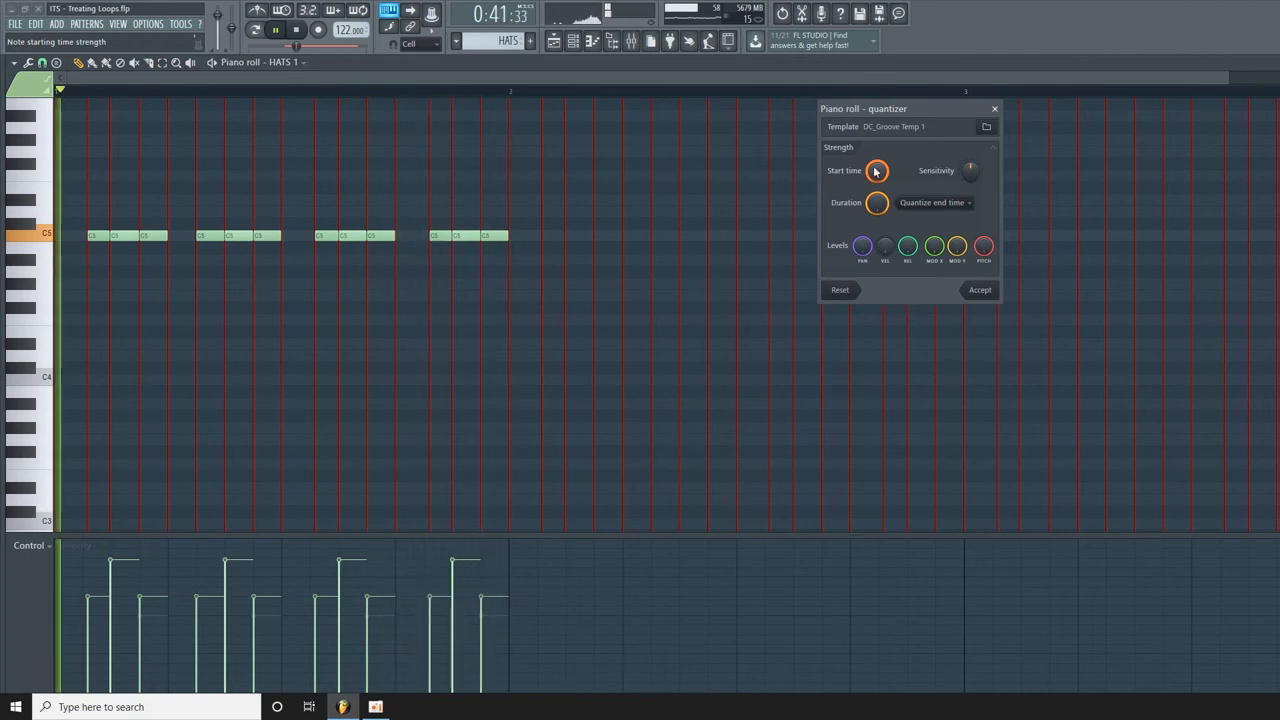
- Adjust the quantizer's Start time strength knob for the DC_Groove Temp 1 template
drag(876, 170, 876, 184)
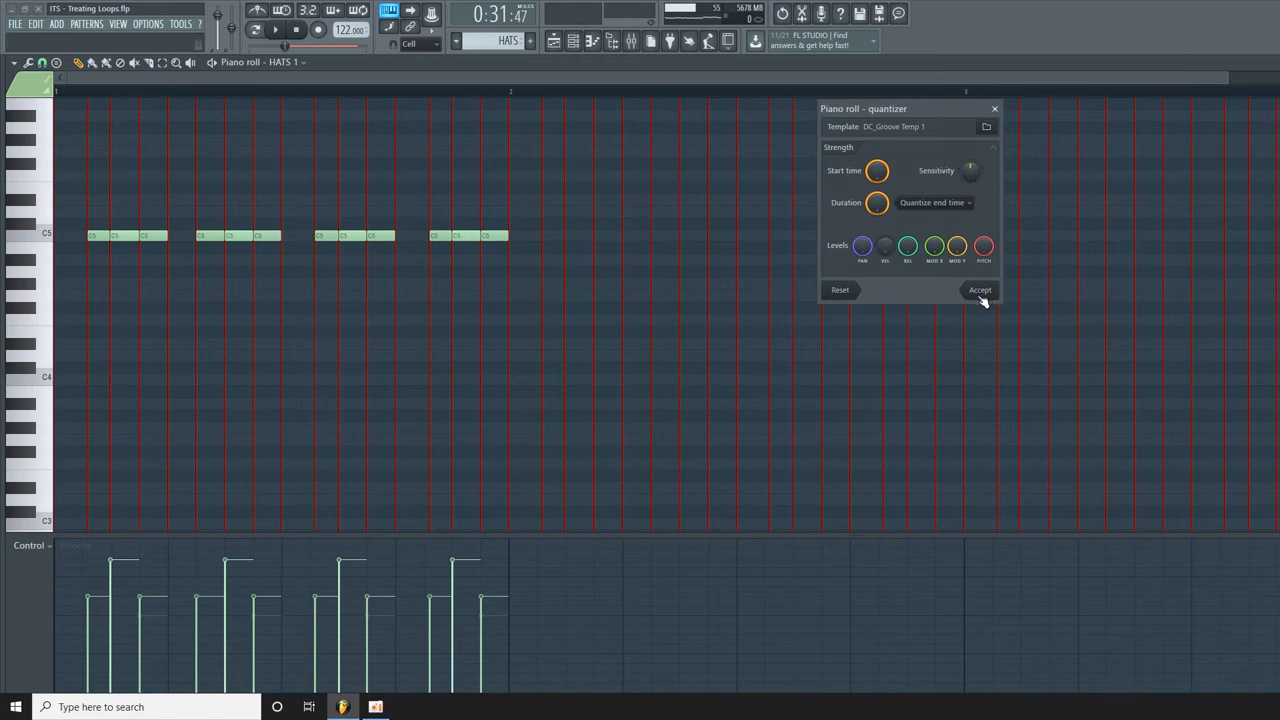
mouse_move(984, 246)
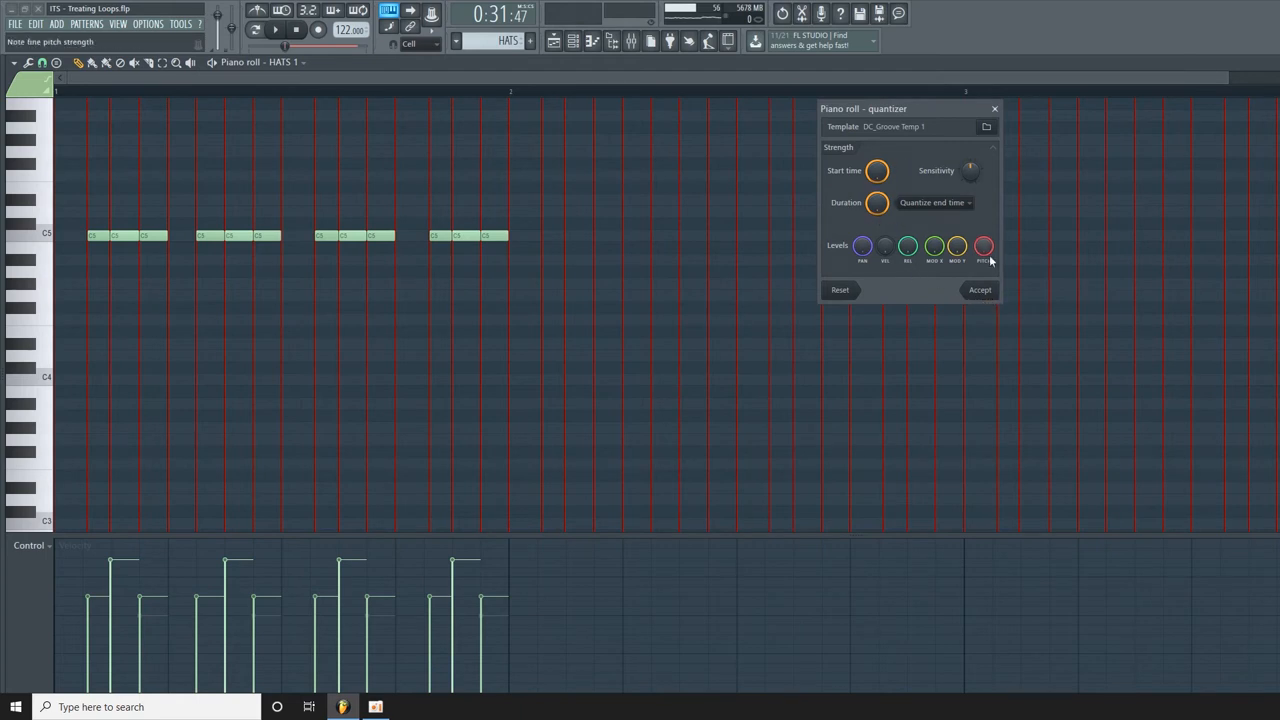
- Accept the groove quantize so the HATS 1 notes take the template's timing and velocities
click(980, 288)
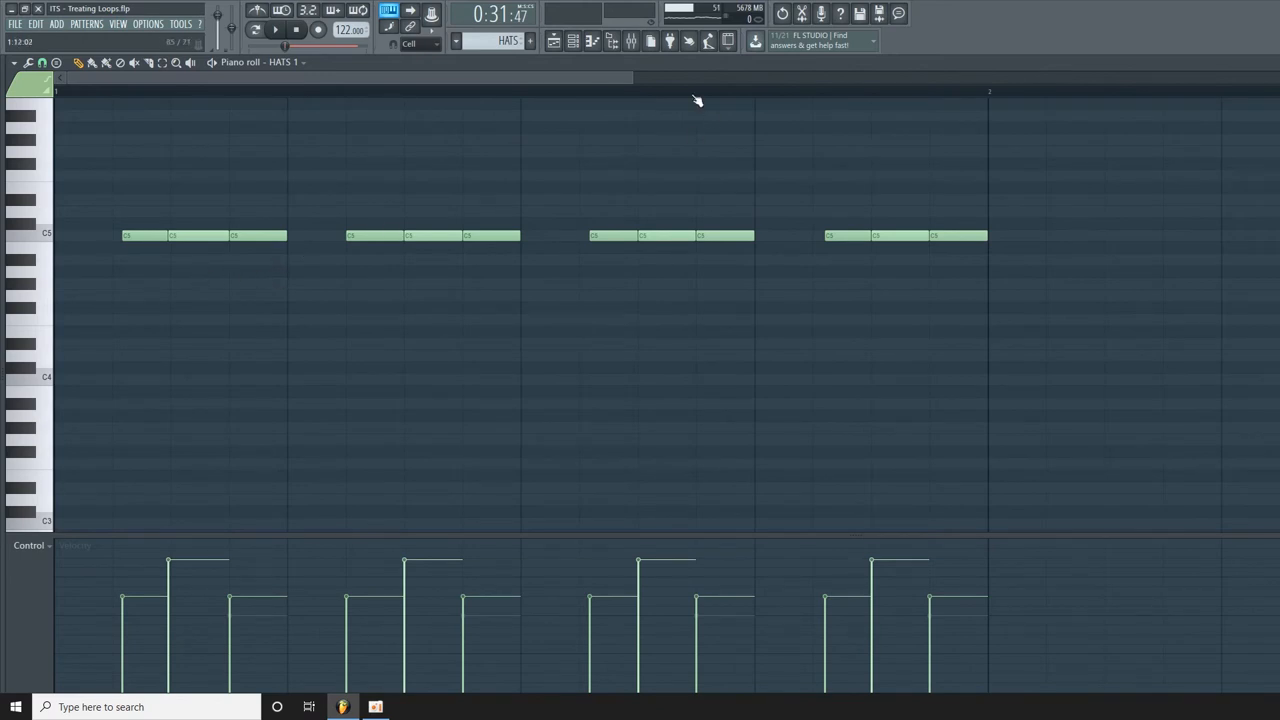
- Switch from the hat notes back to the playlist and scroll across the arrangement
click(572, 40)
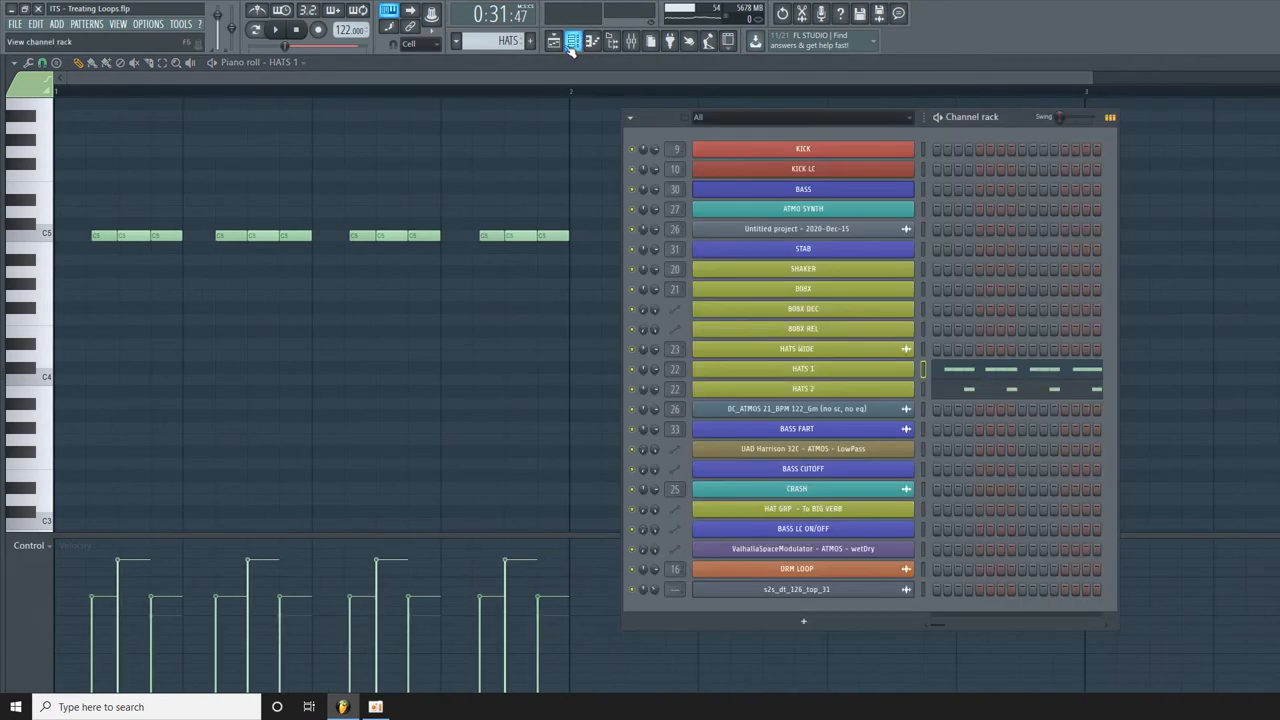
click(572, 40)
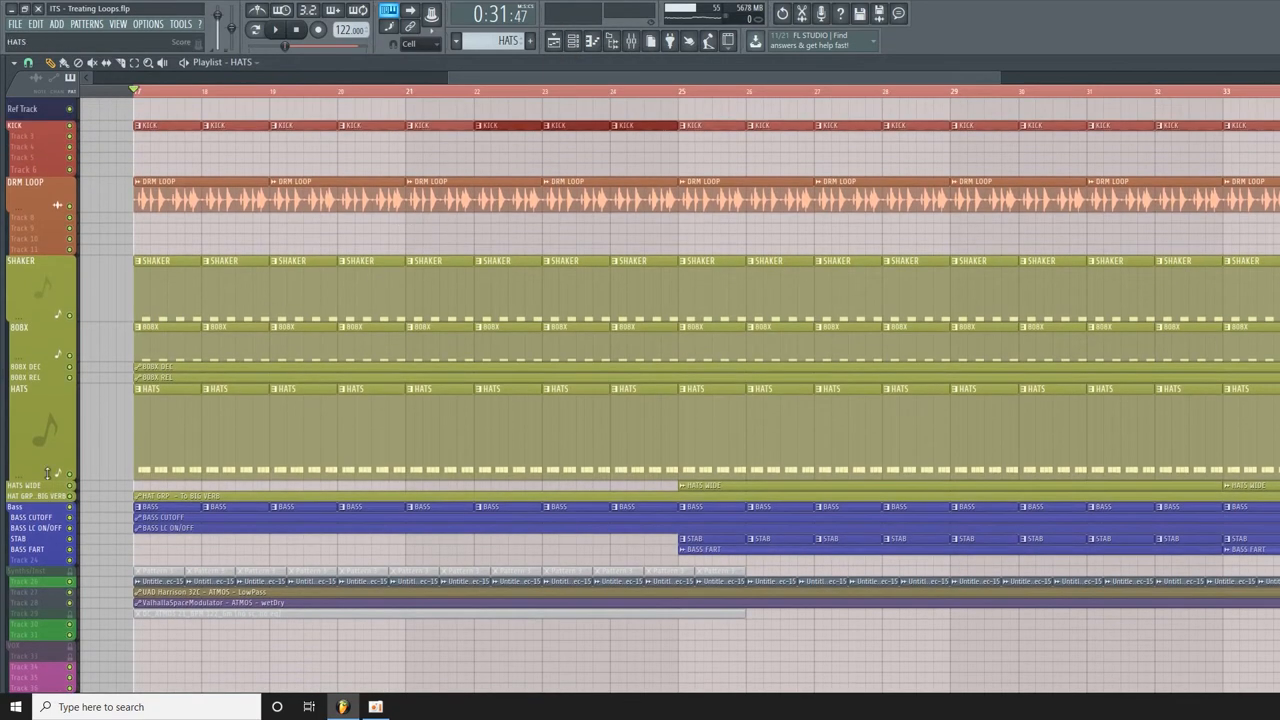
scroll(down, 3)
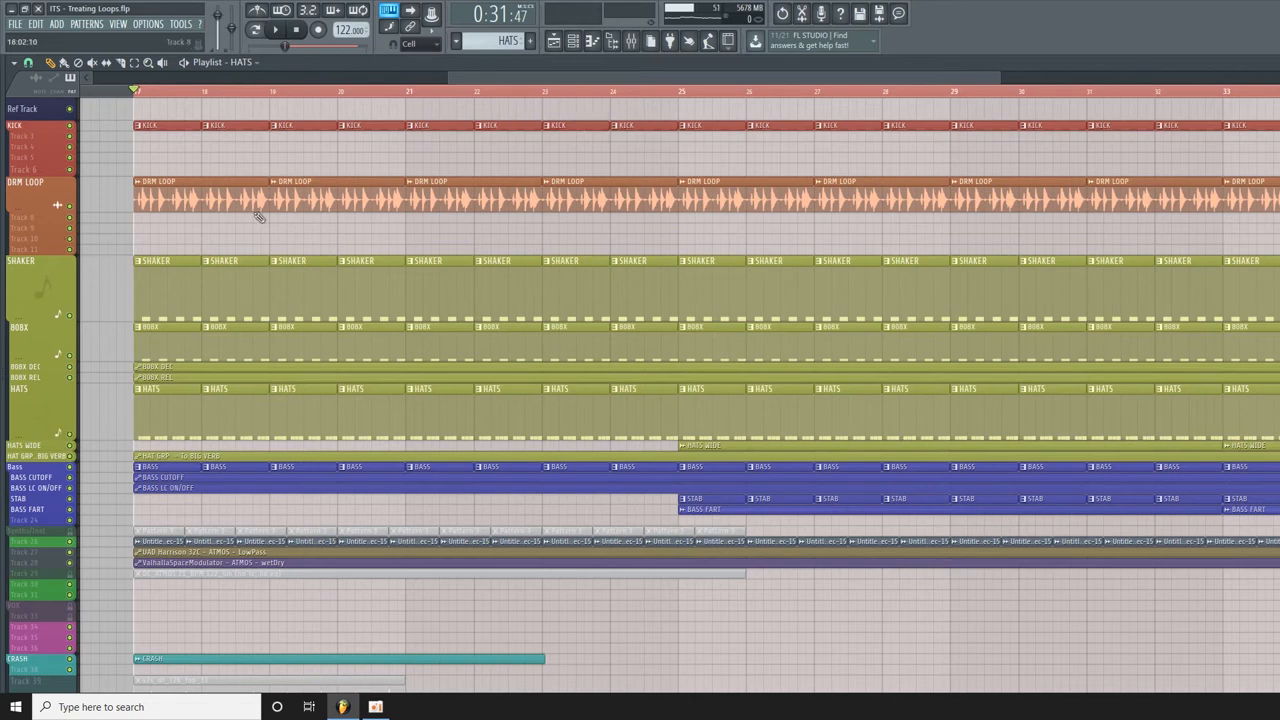
scroll(right, 3)
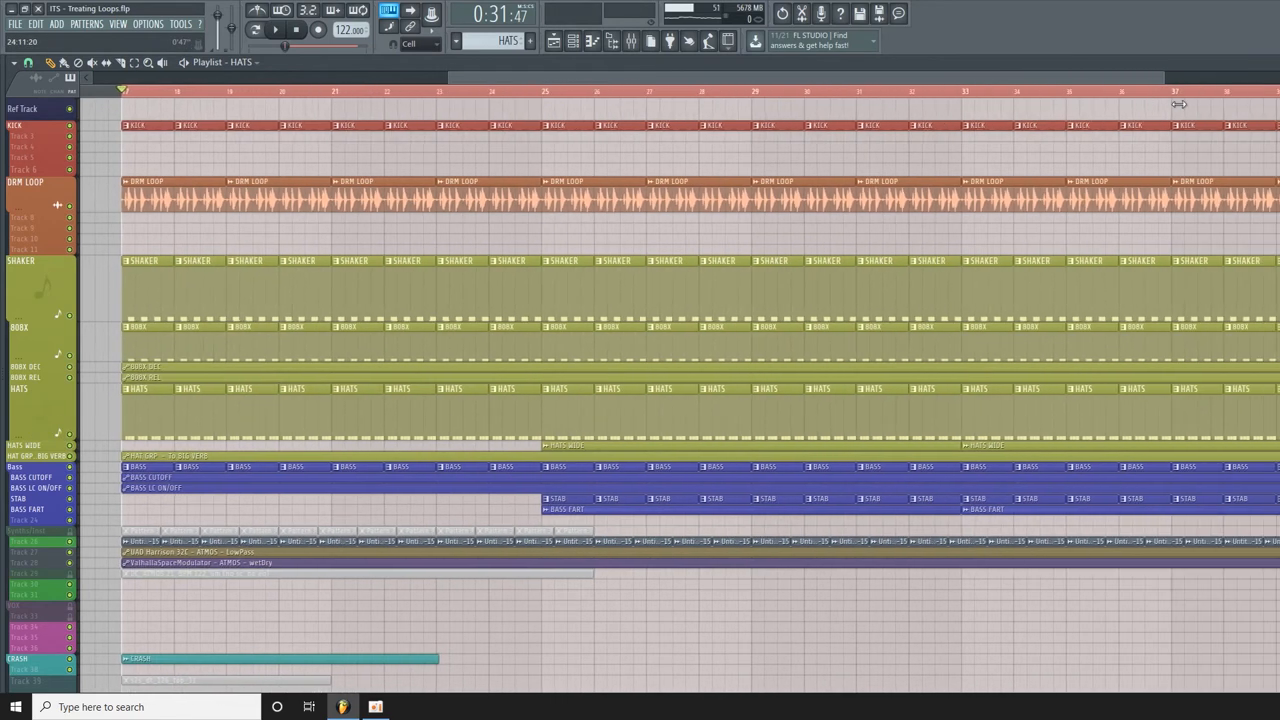
scroll(left, 3)
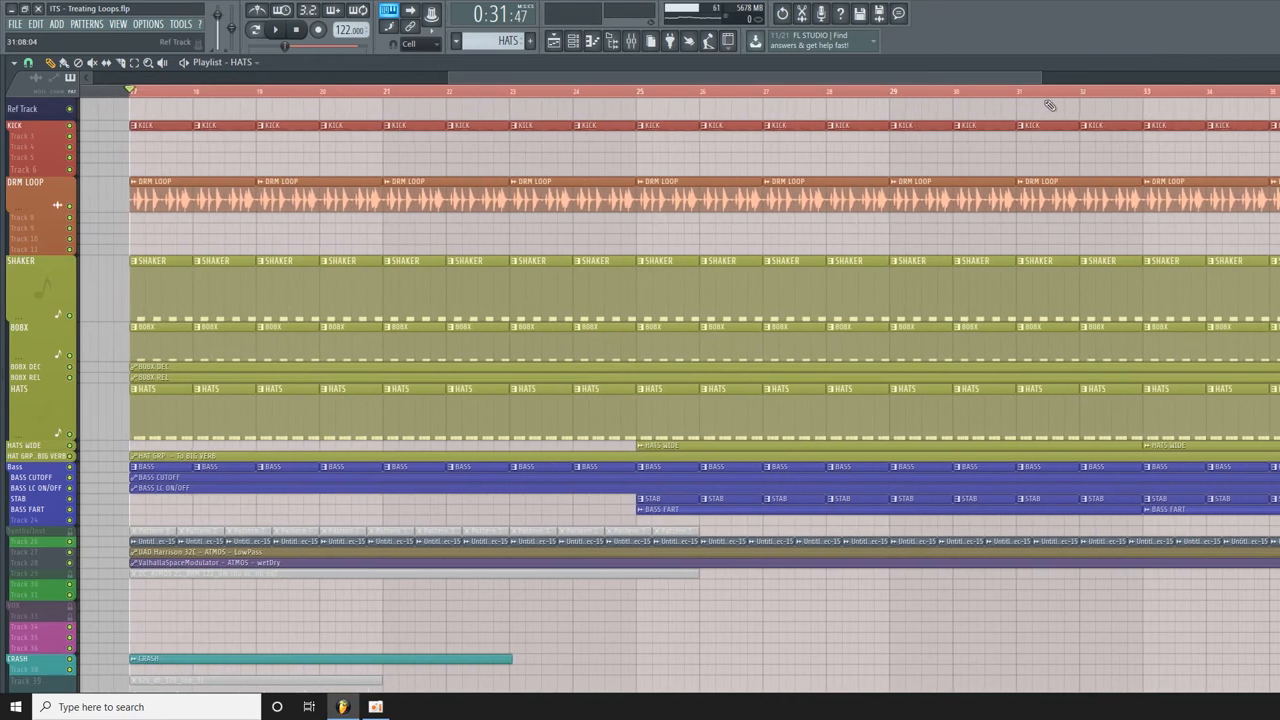
scroll(right, 3)
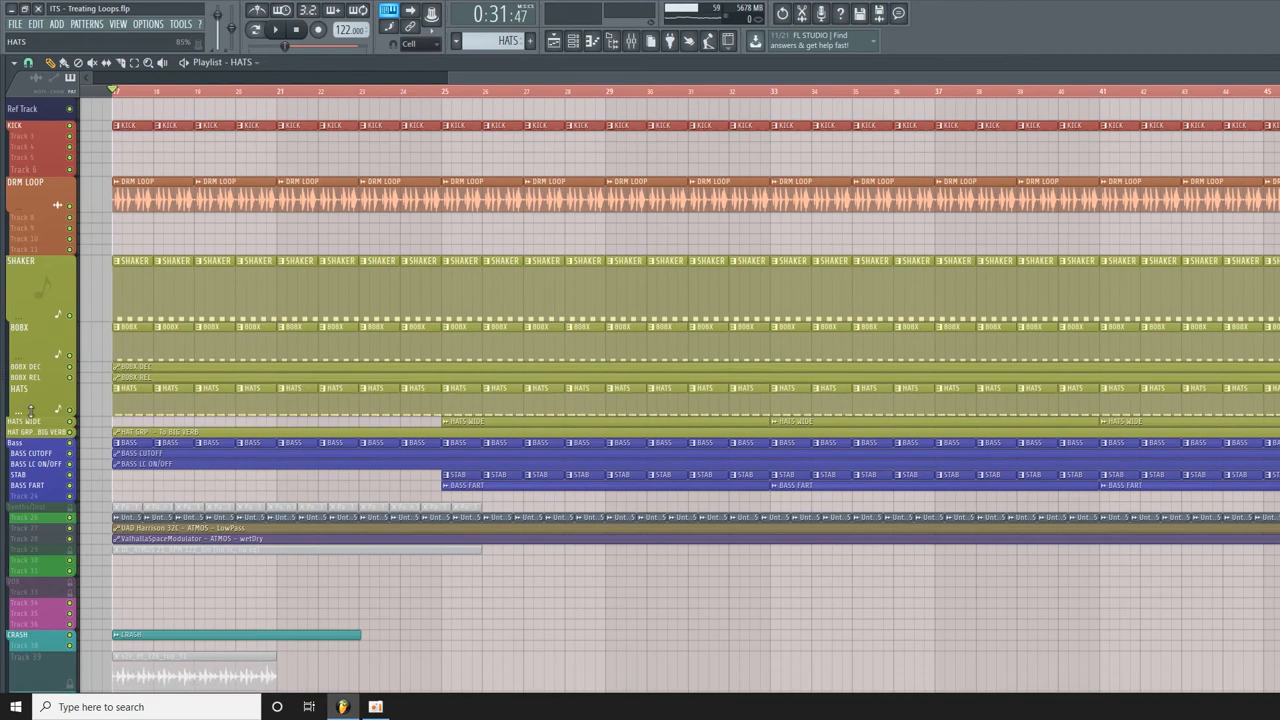
- Show the channel rack with the All filter over the song arrangement
click(24, 420)
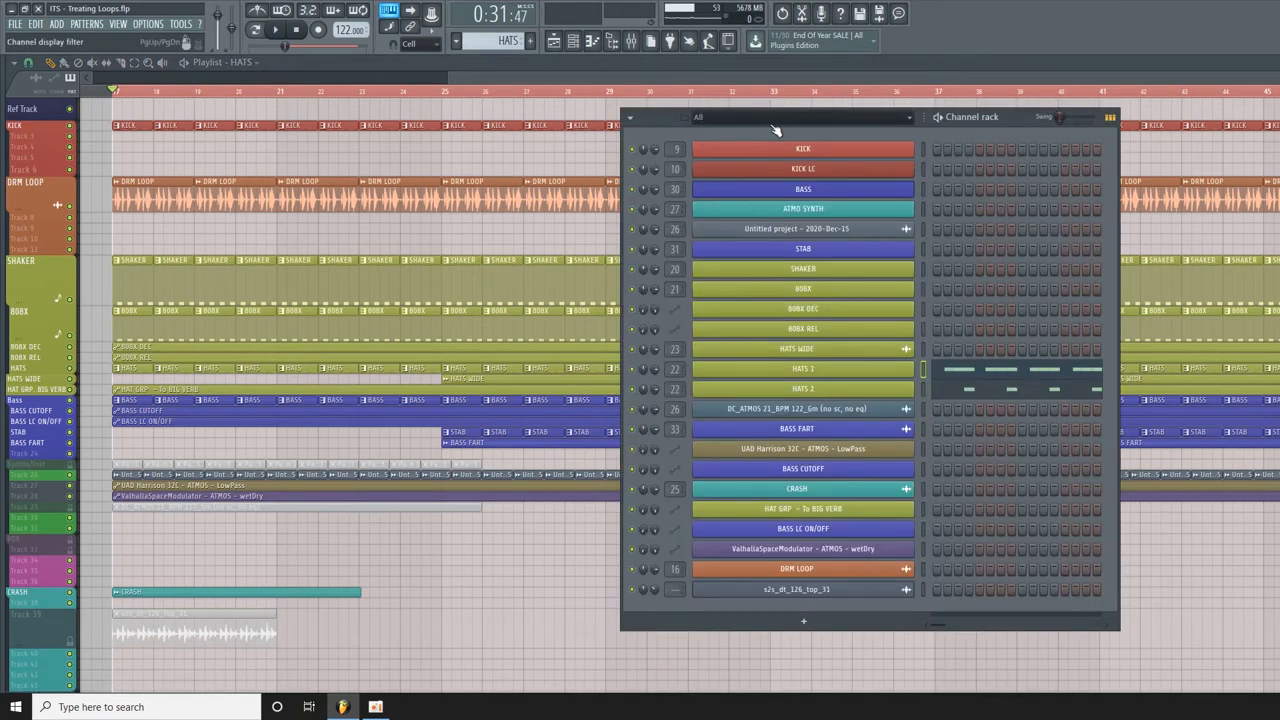
- Create empty Pattern 11 and show the sample browser on the techno pack's loop folders
click(804, 168)
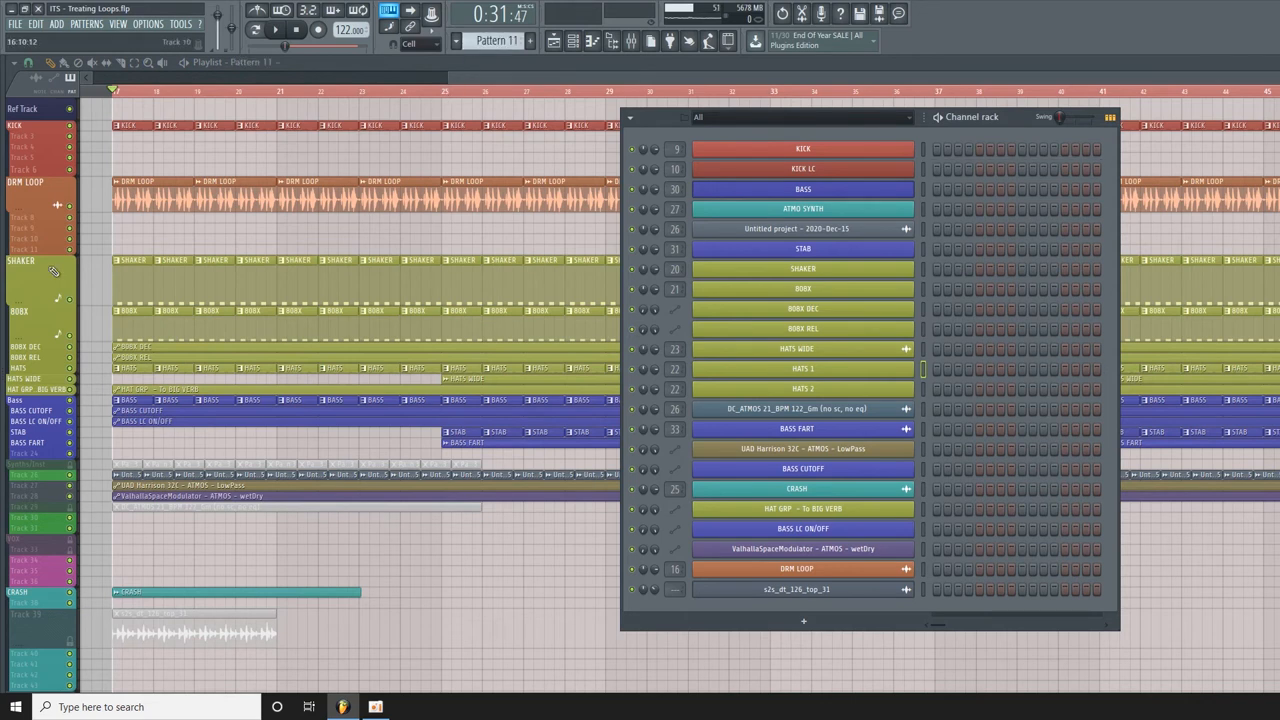
mouse_move(4, 280)
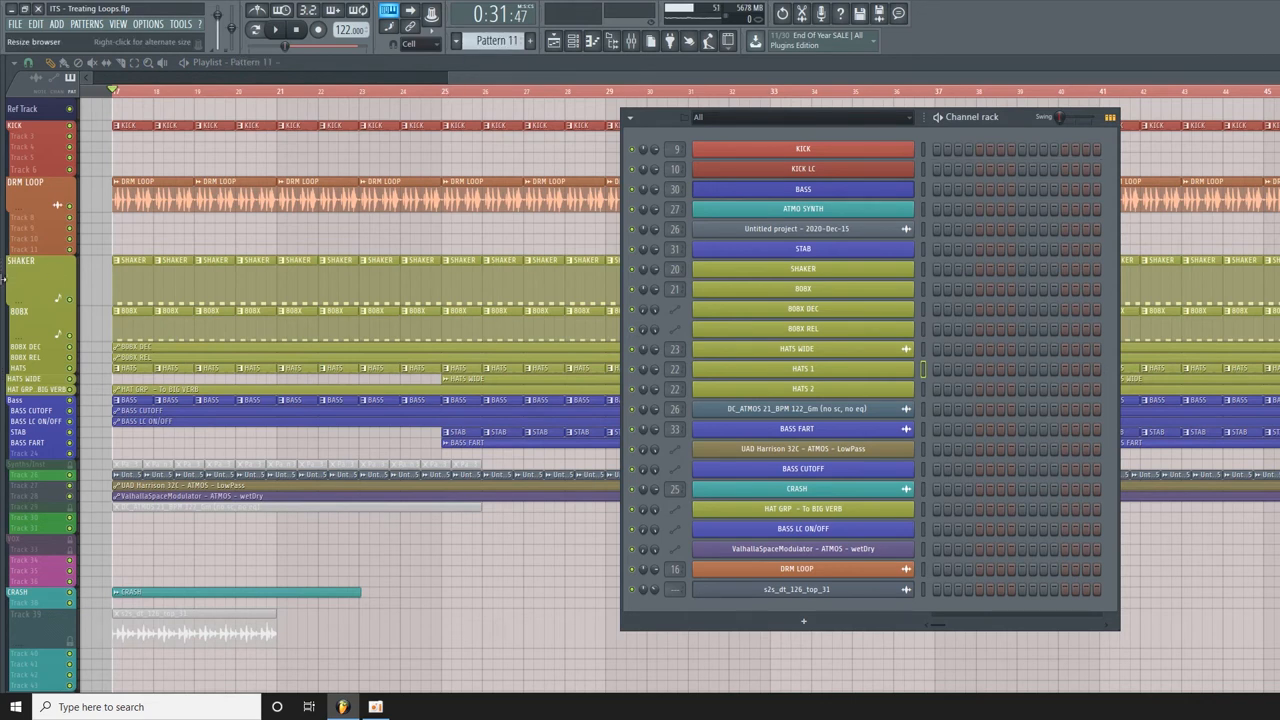
click(804, 388)
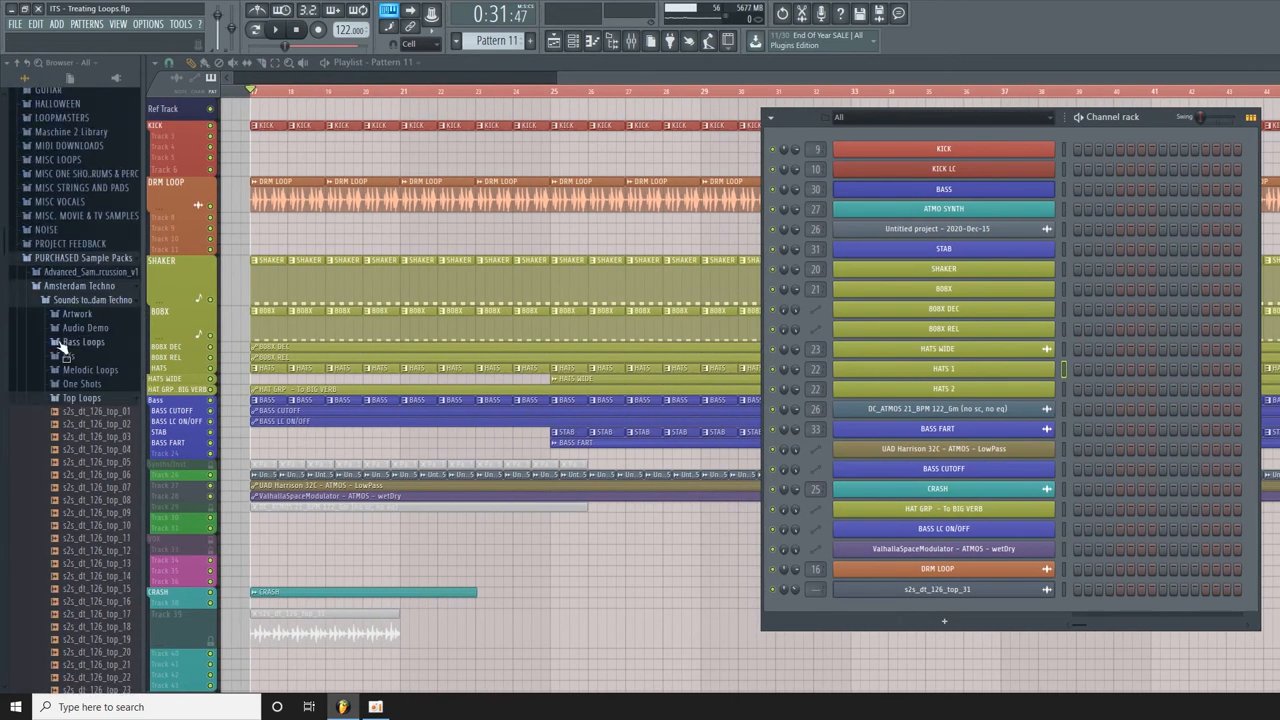
- Load s2s_dt_hat_10 from One Shots > Hats & Cymbals into a new channel
scroll(up, 3)
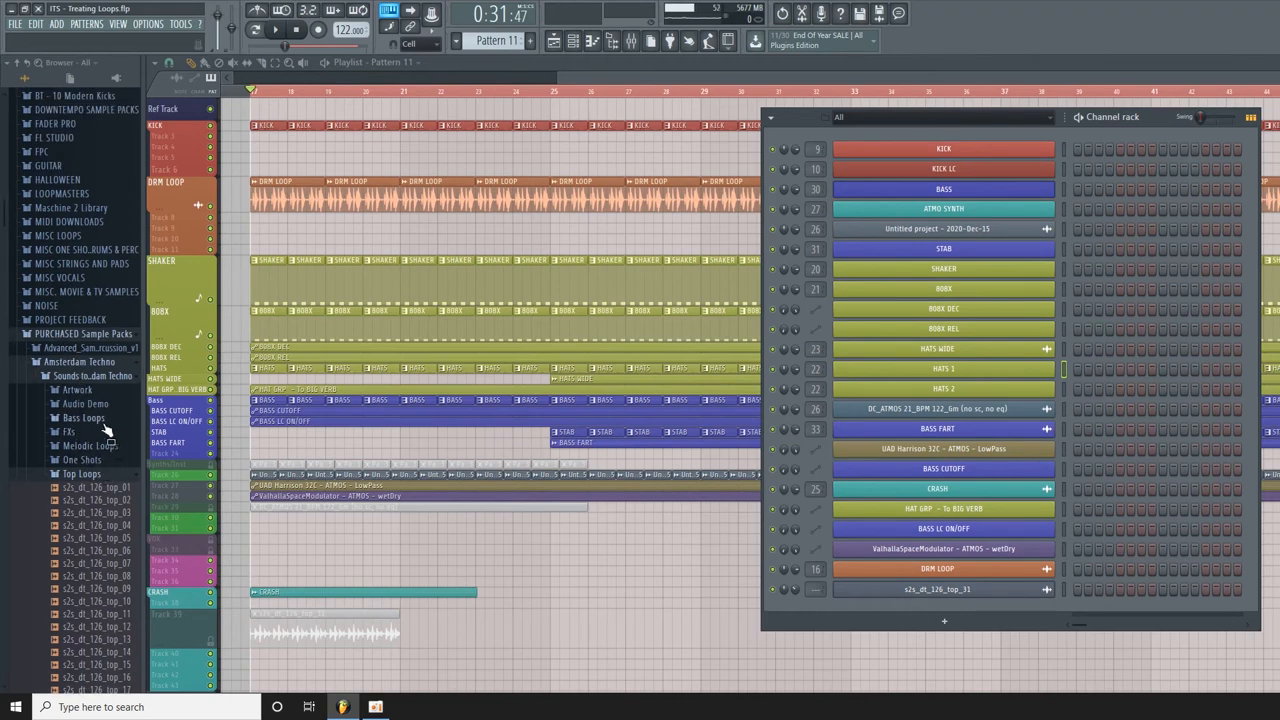
click(82, 458)
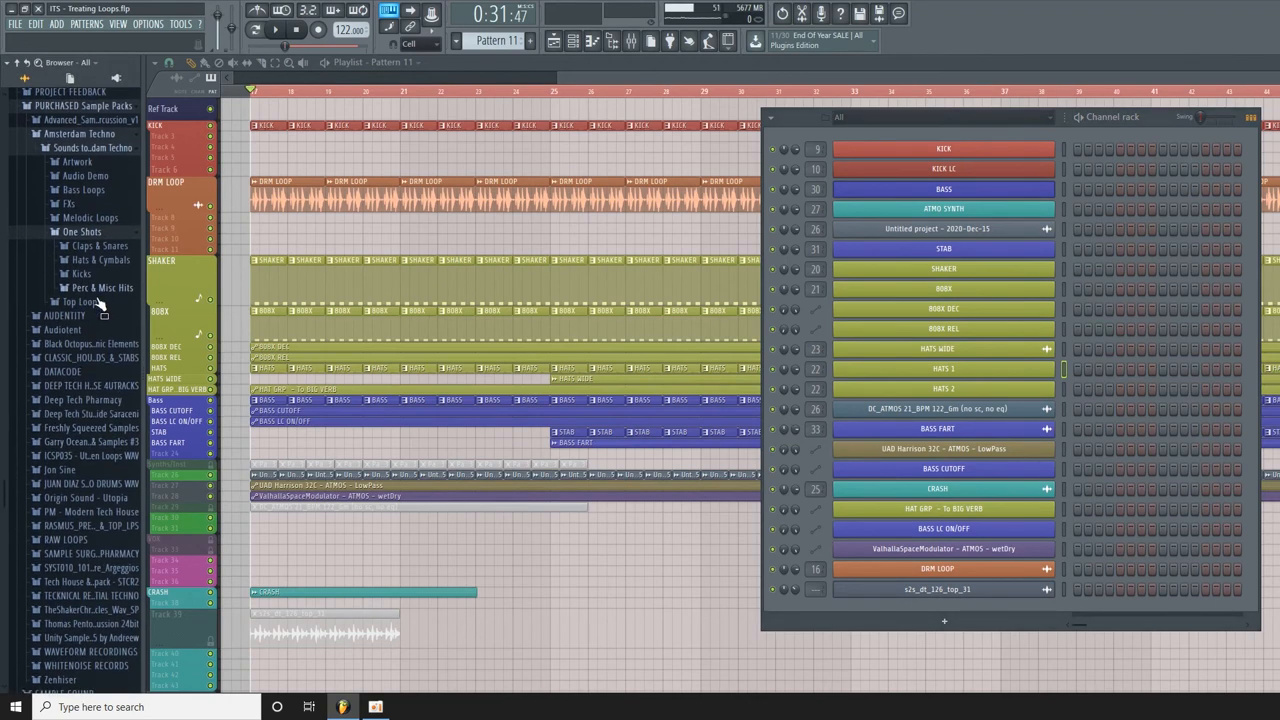
mouse_move(116, 270)
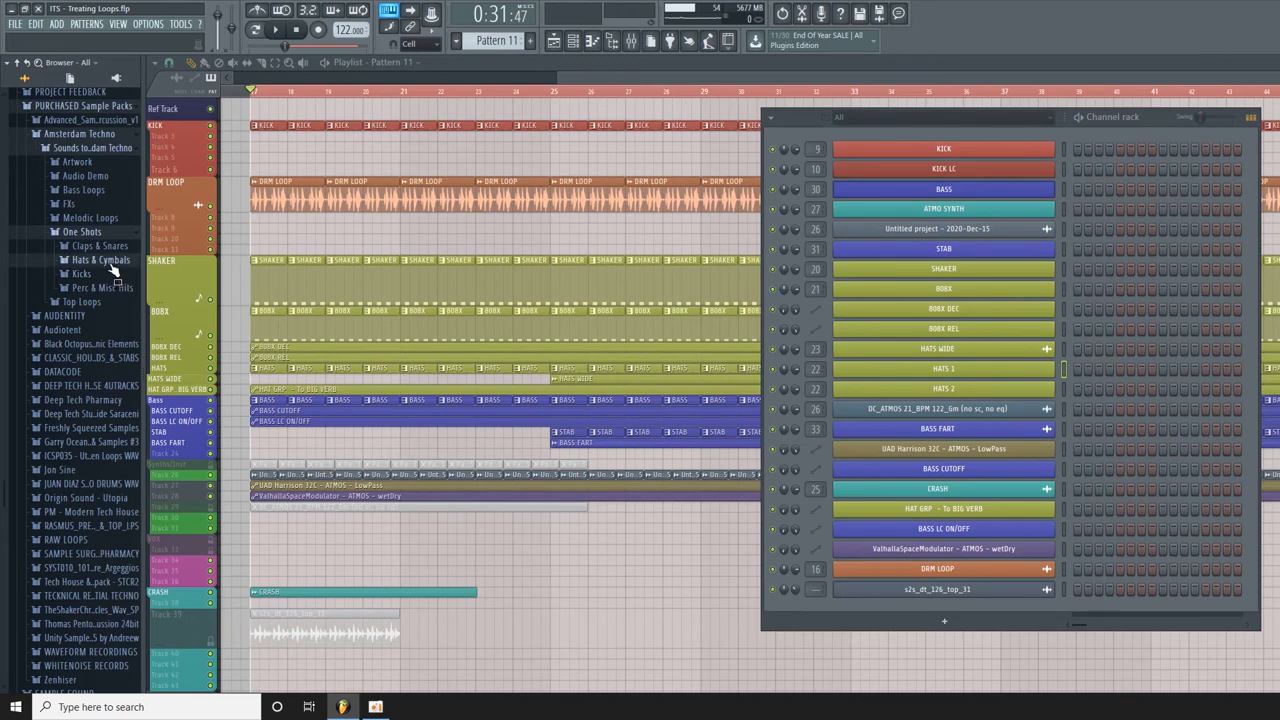
right_click(90, 388)
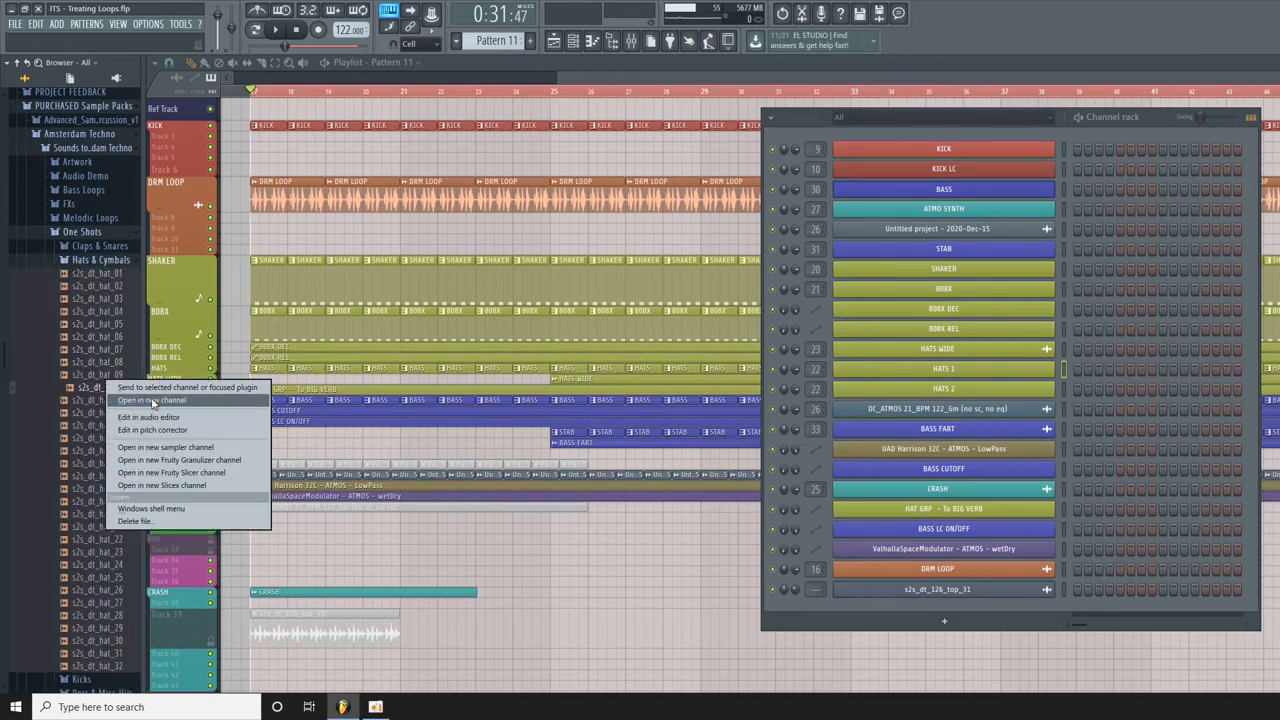
click(160, 400)
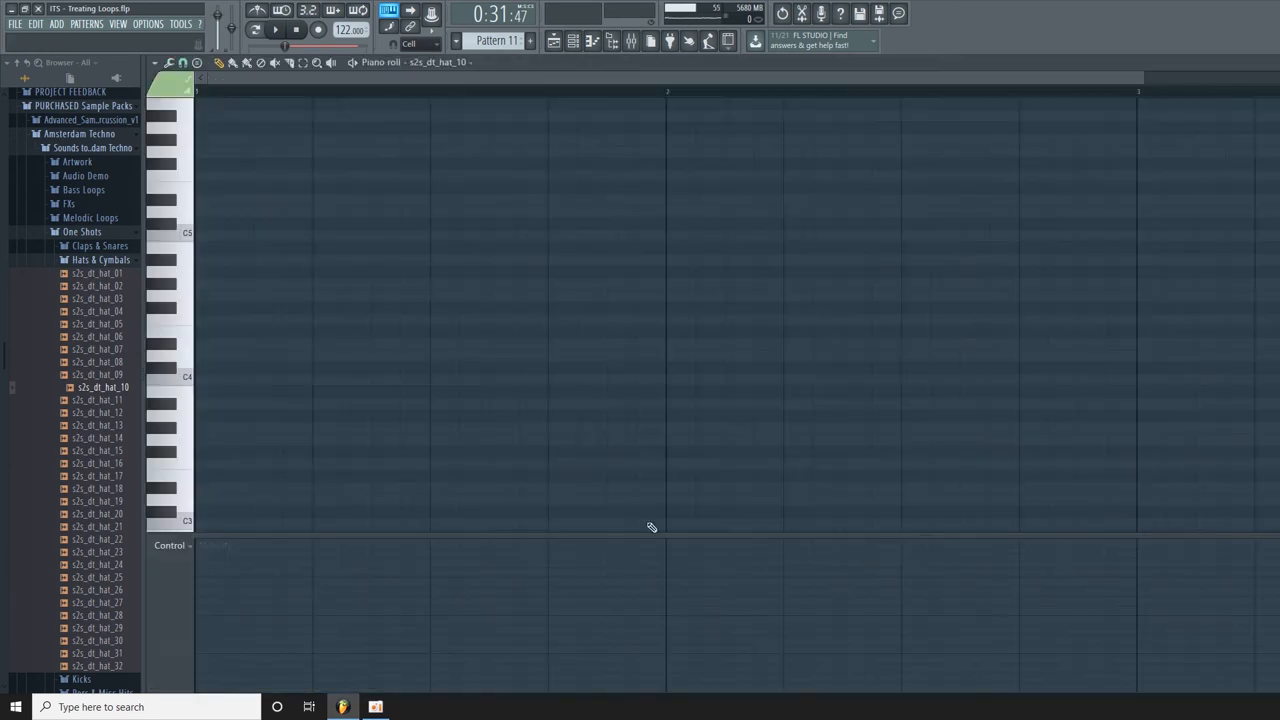
- Close the empty hi-hat piano roll to return to the playlist with Pattern 11 selected
click(224, 236)
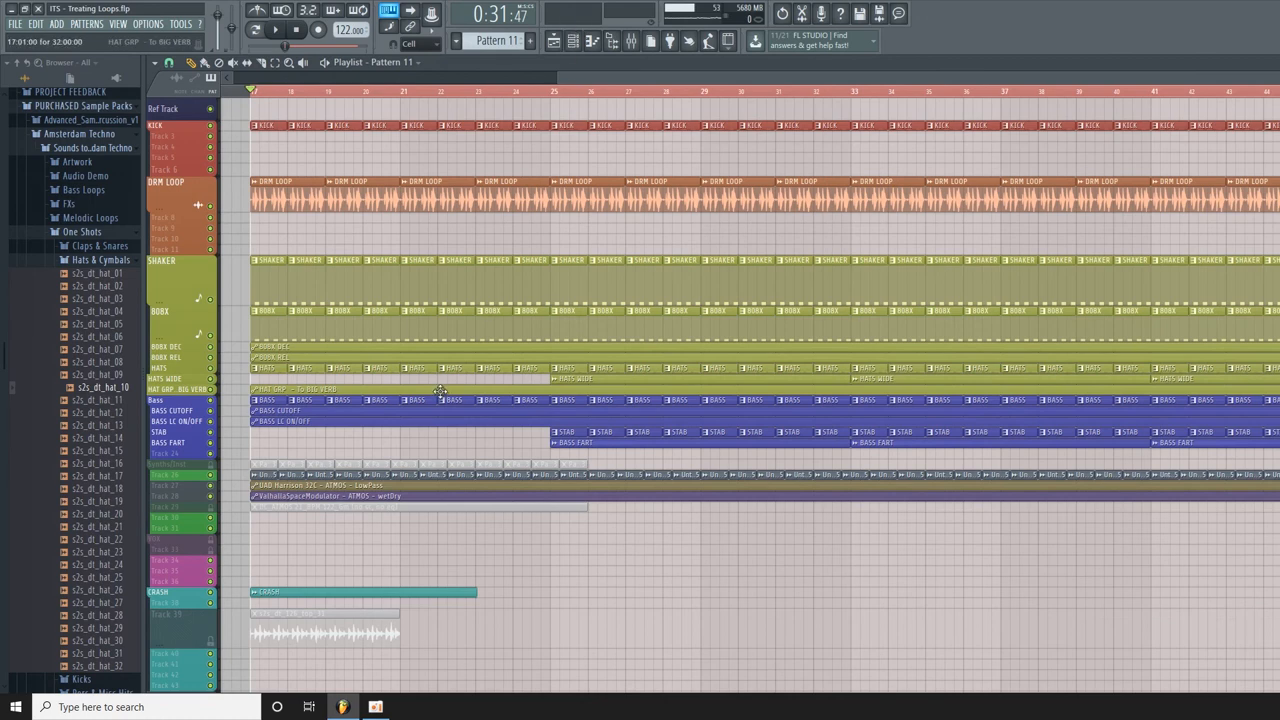
- Insert one empty track into the playlist from the track header menu
right_click(160, 288)
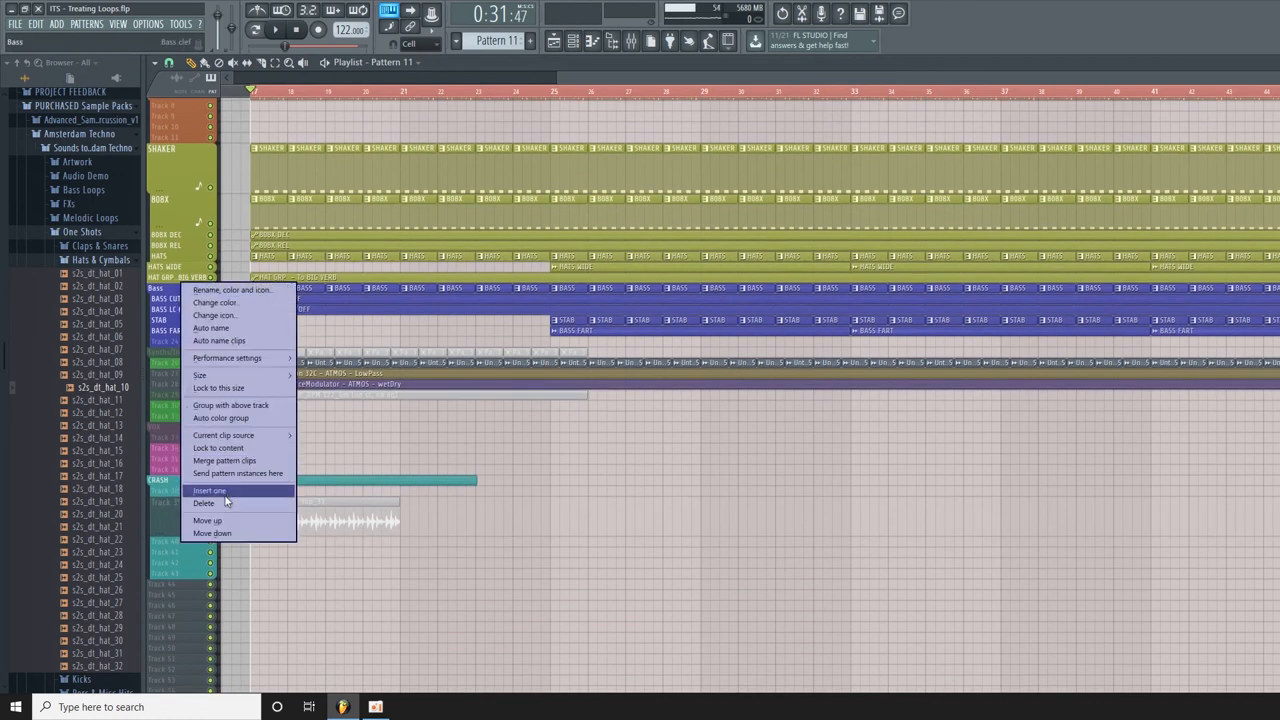
click(208, 490)
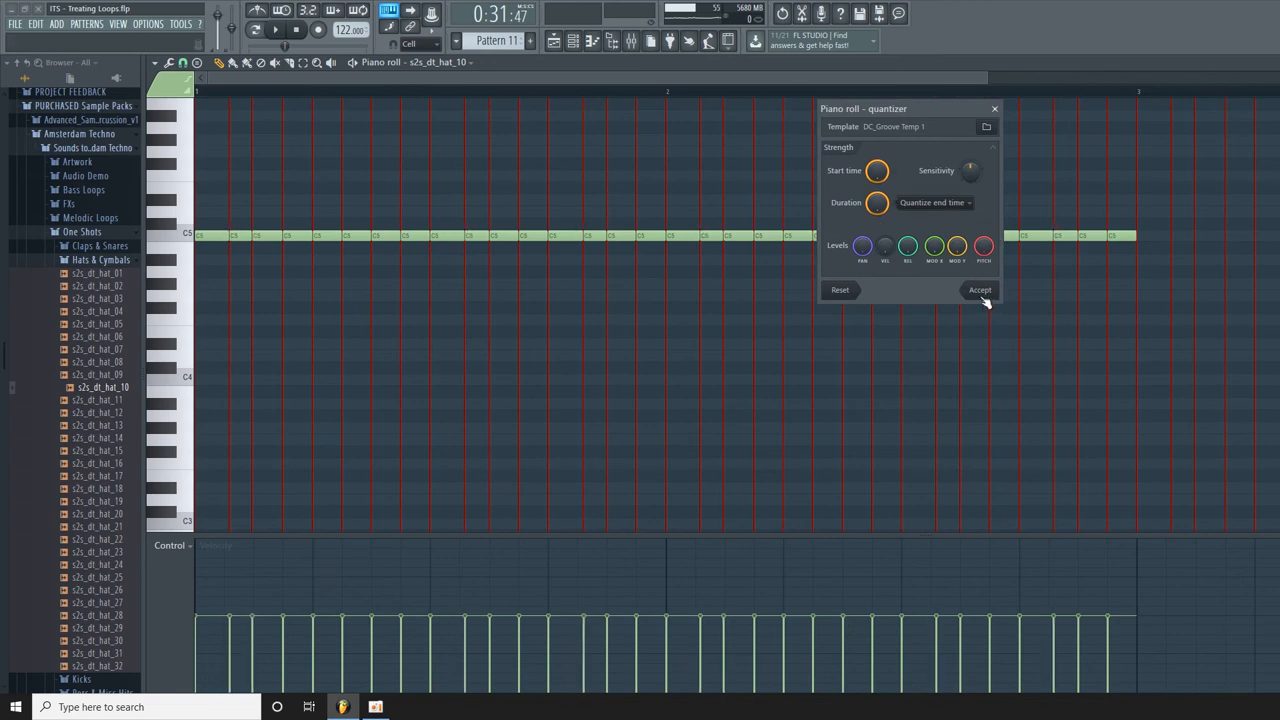
- Accept the groove quantize on the hat notes and place a Pattern 11 clip on the new track
click(980, 290)
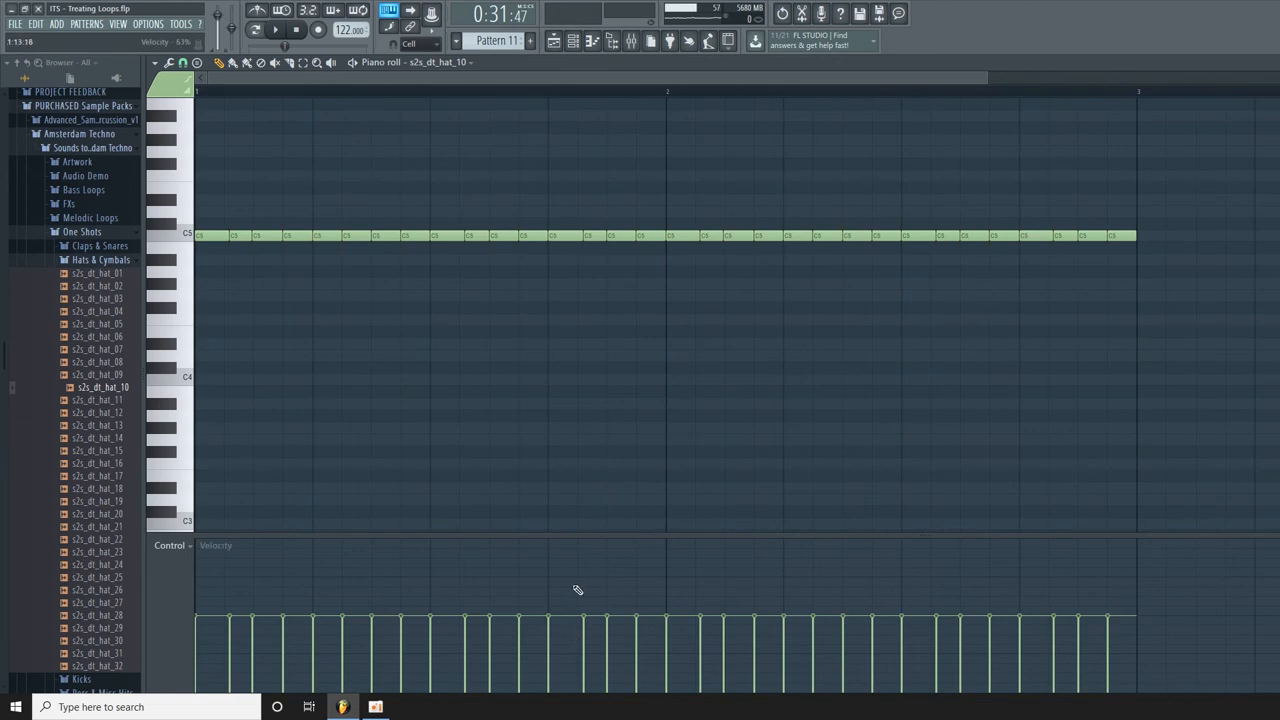
drag(592, 544, 592, 500)
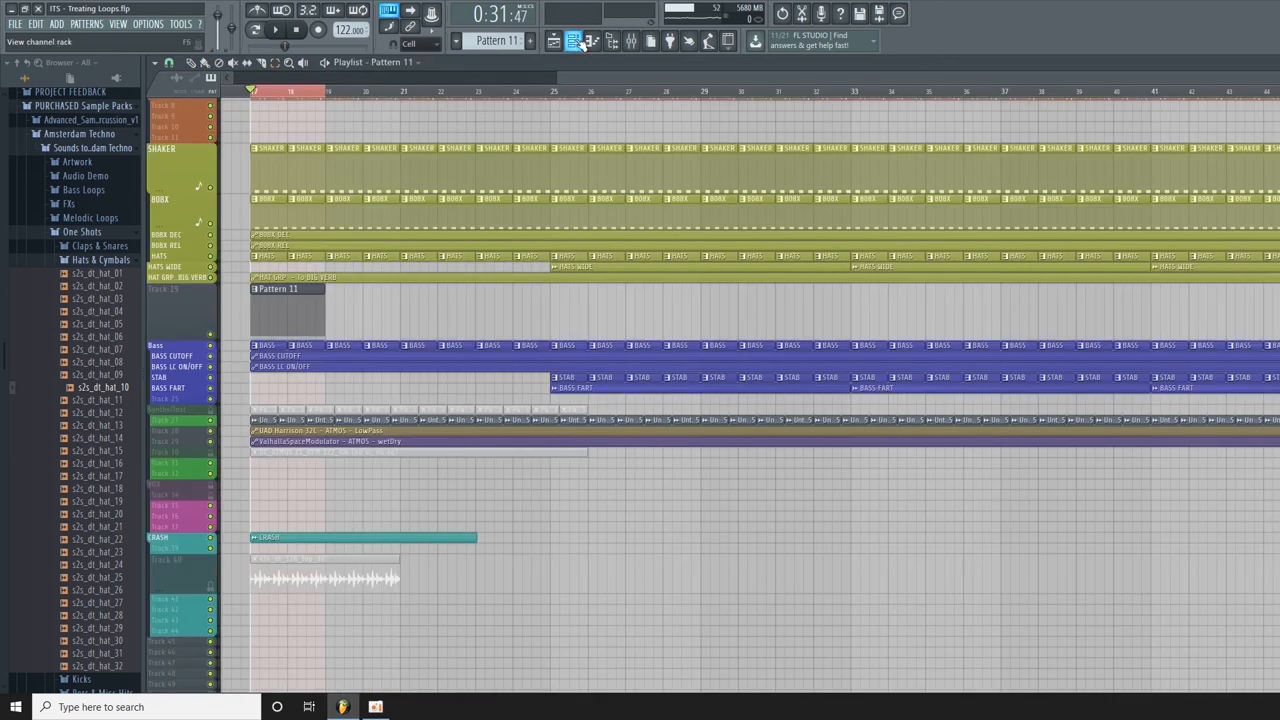
- Bring up the channel rack and reopen the s2s_dt_hat_10 channel's piano roll
click(592, 40)
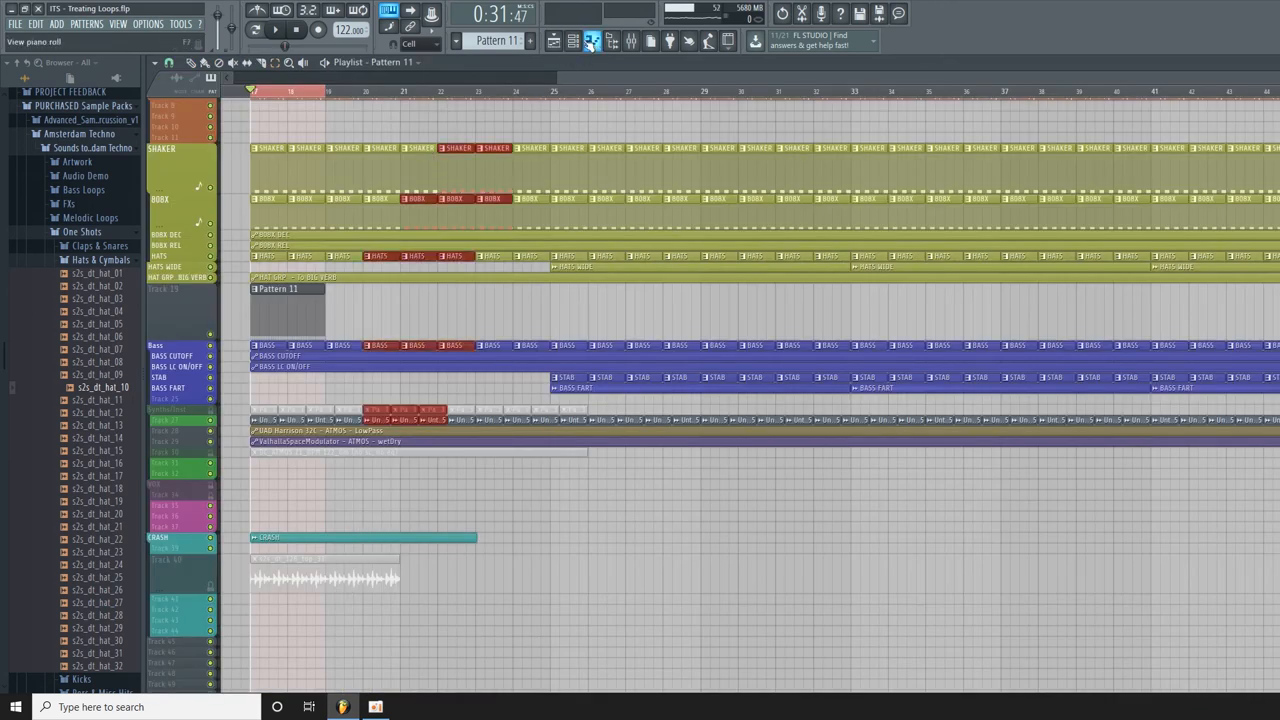
click(572, 40)
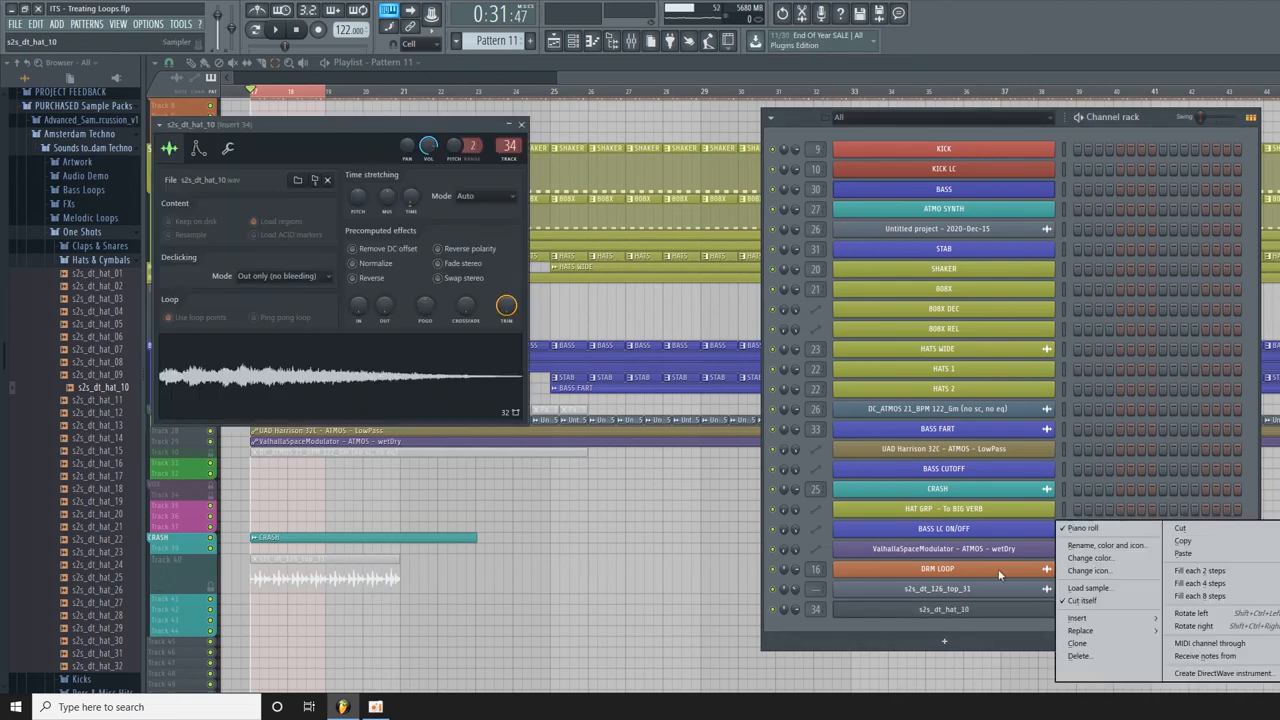
mouse_move(1124, 538)
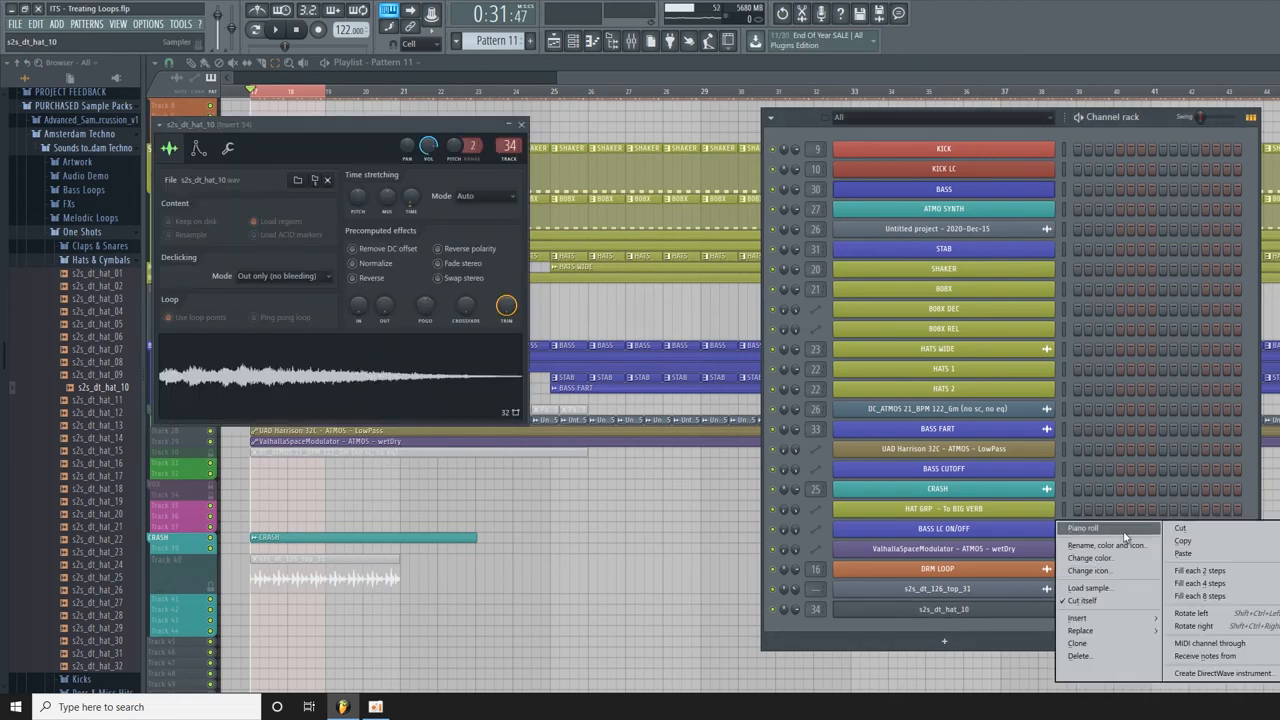
click(1084, 528)
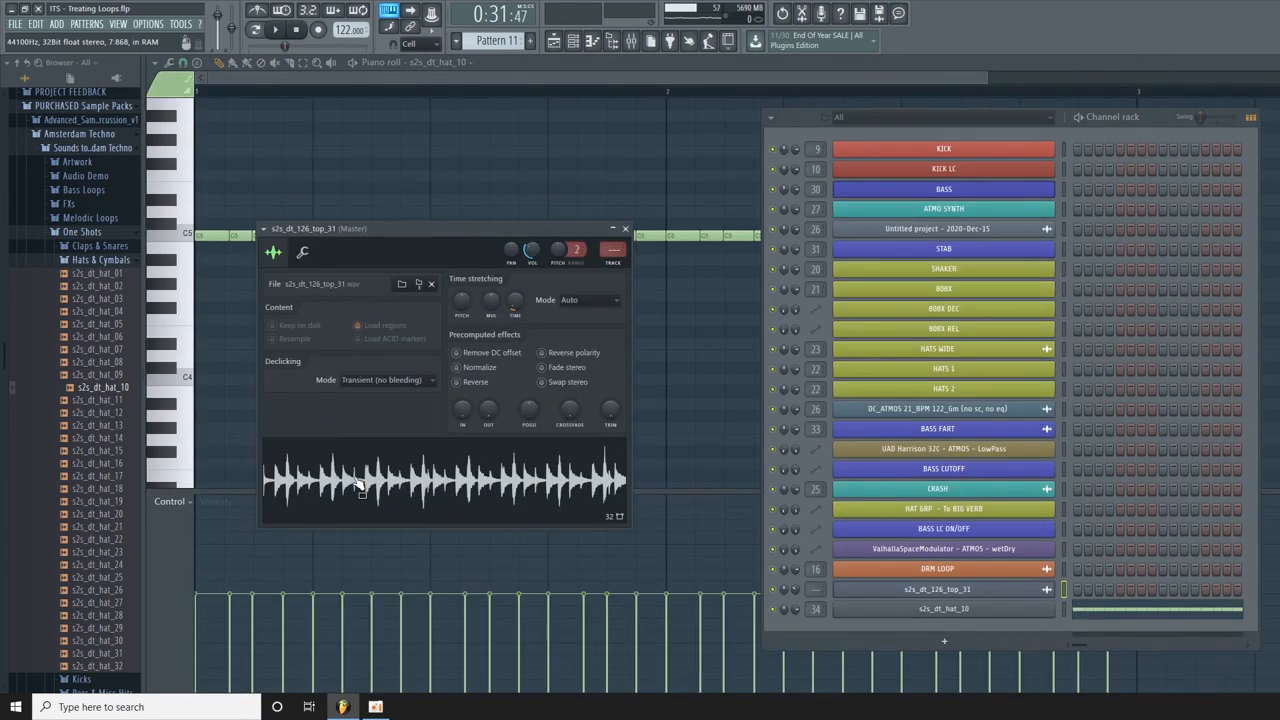
- Display the top loop's waveform behind the hi-hat notes as a velocity reference
click(624, 228)
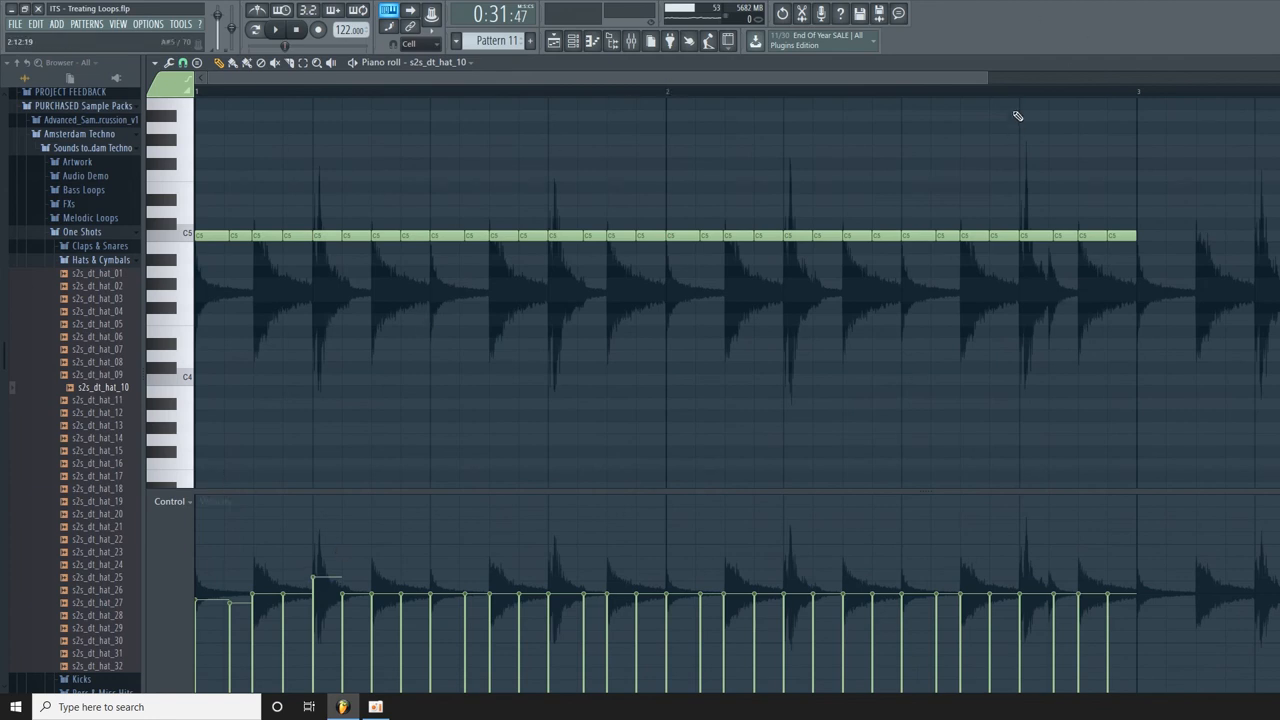
click(552, 40)
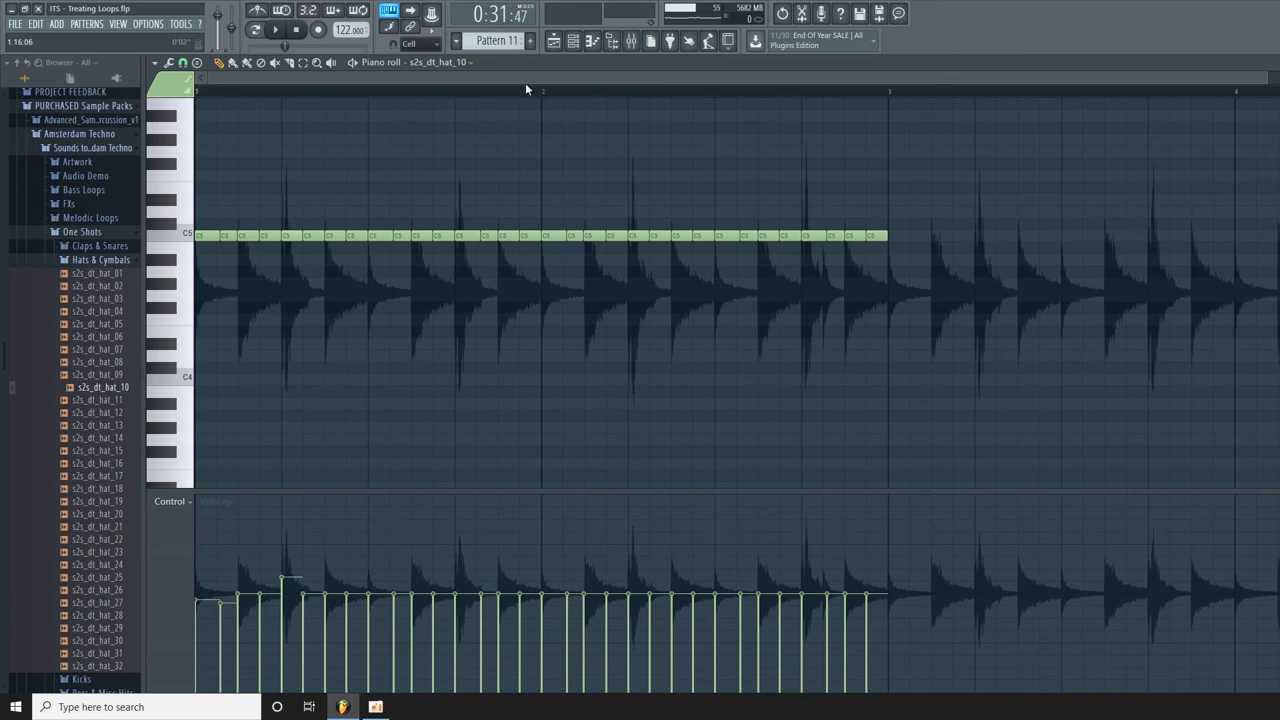
- Turn off the piano roll's Background waveform helper and return to the playlist view
click(156, 62)
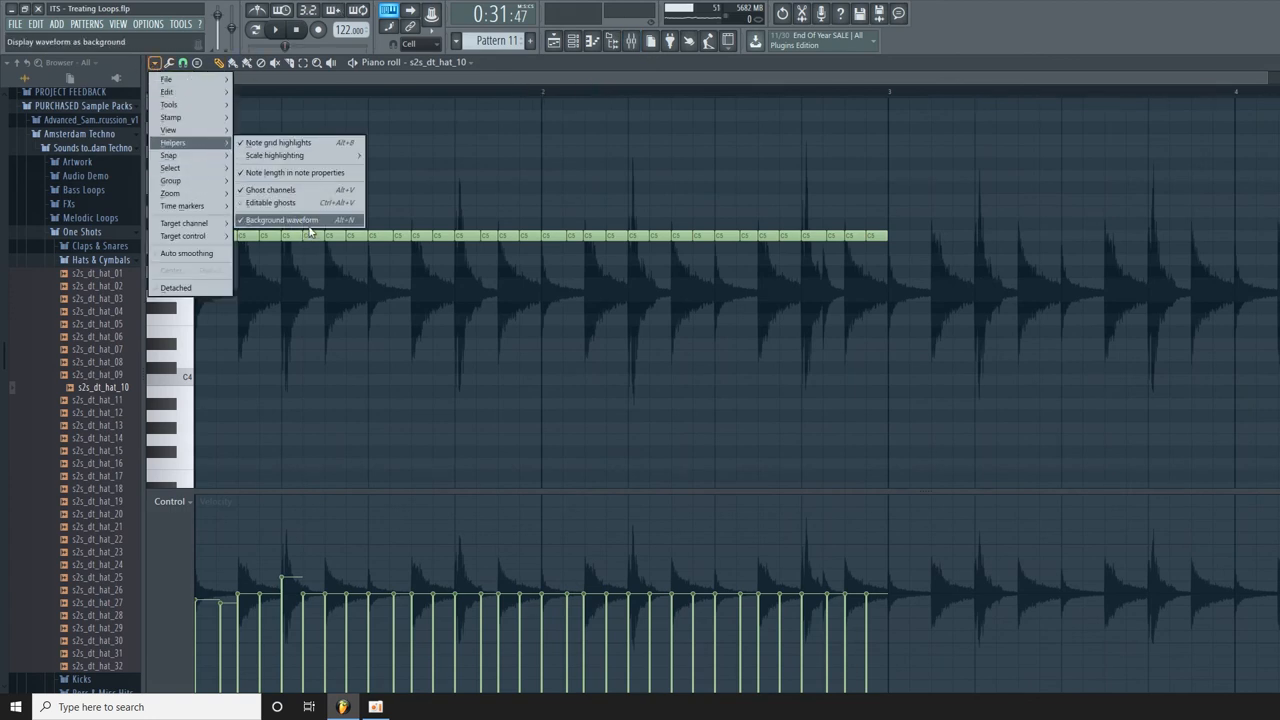
click(280, 218)
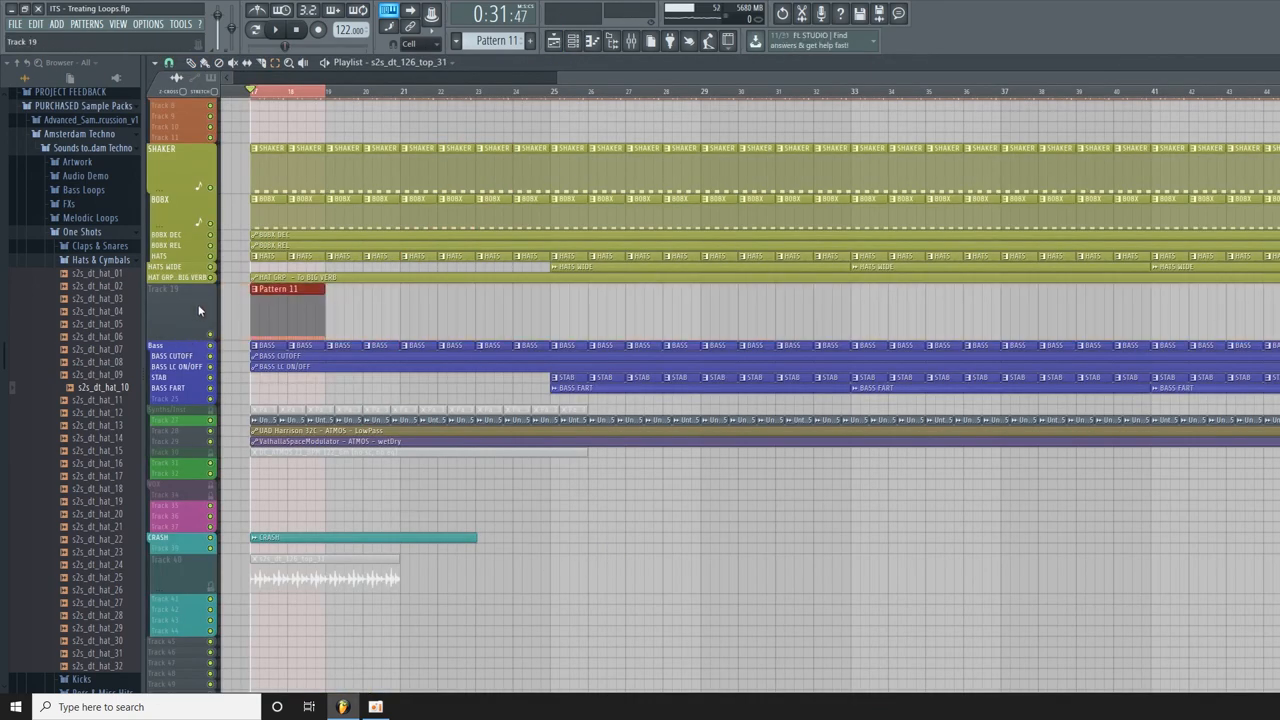
scroll(up, 3)
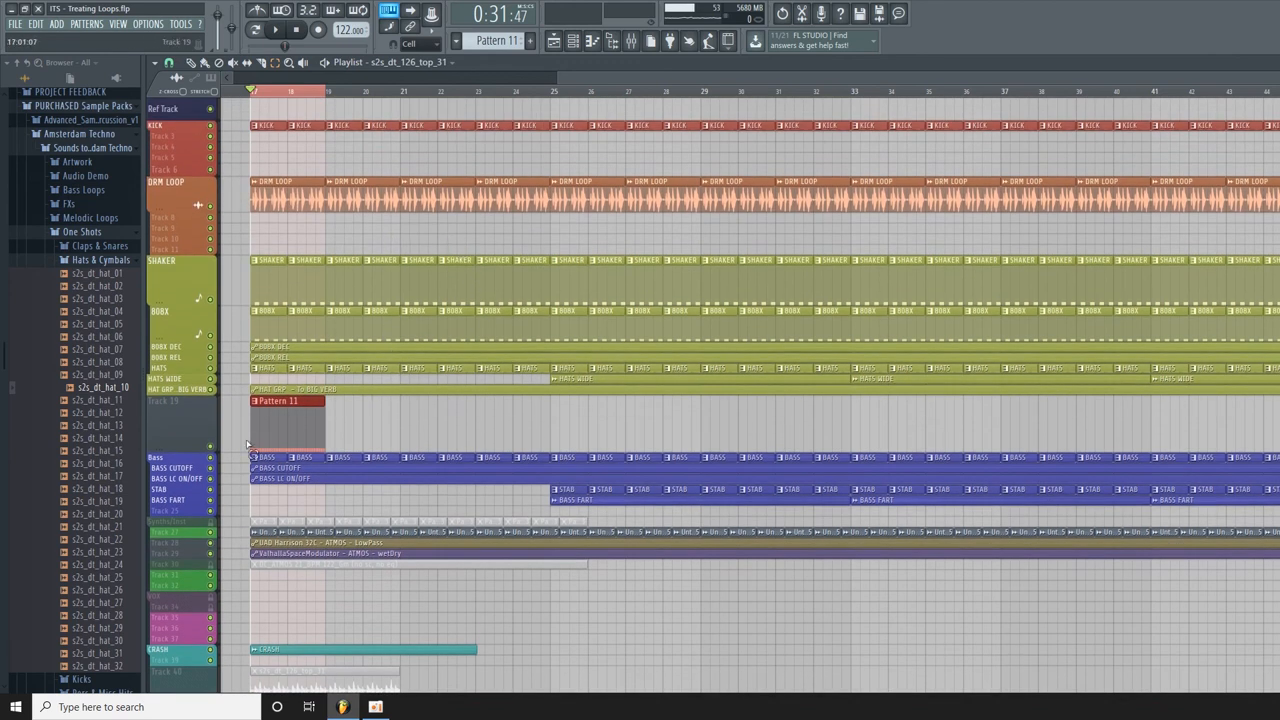